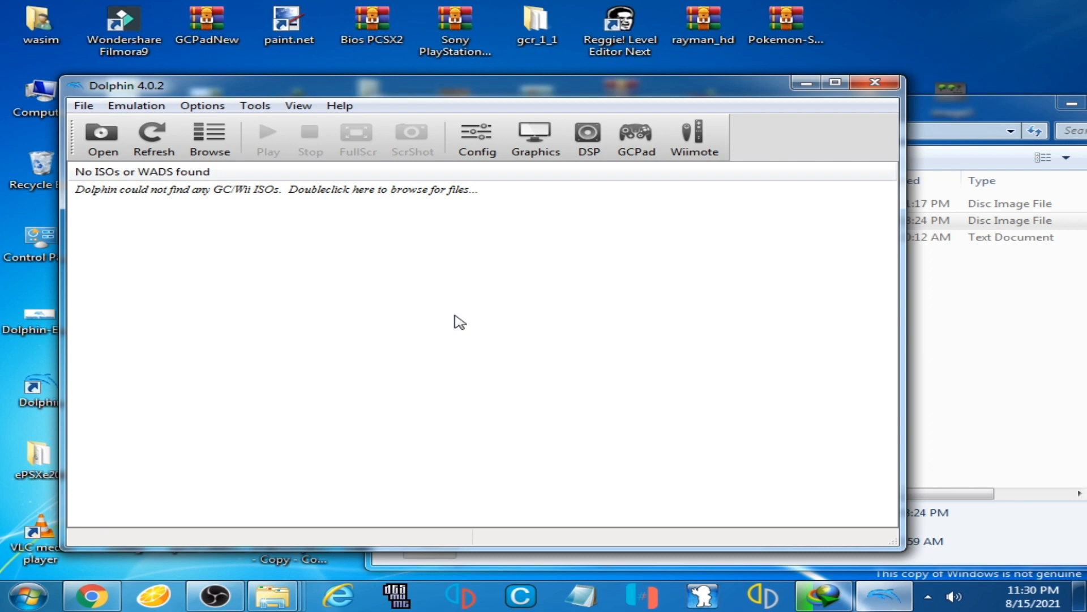
mouse_move(220, 239)
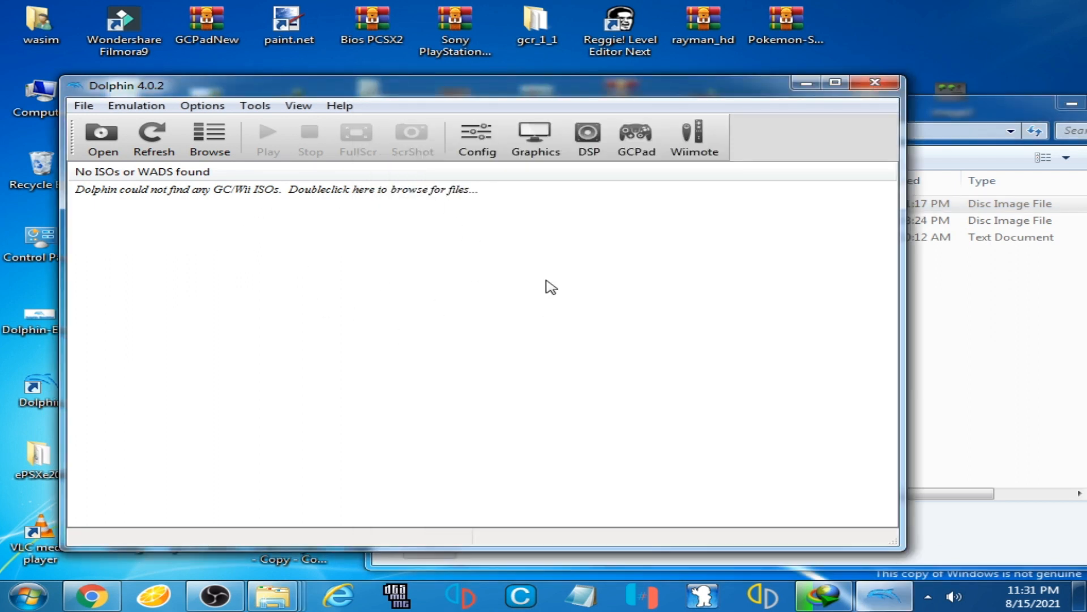
mouse_move(308, 229)
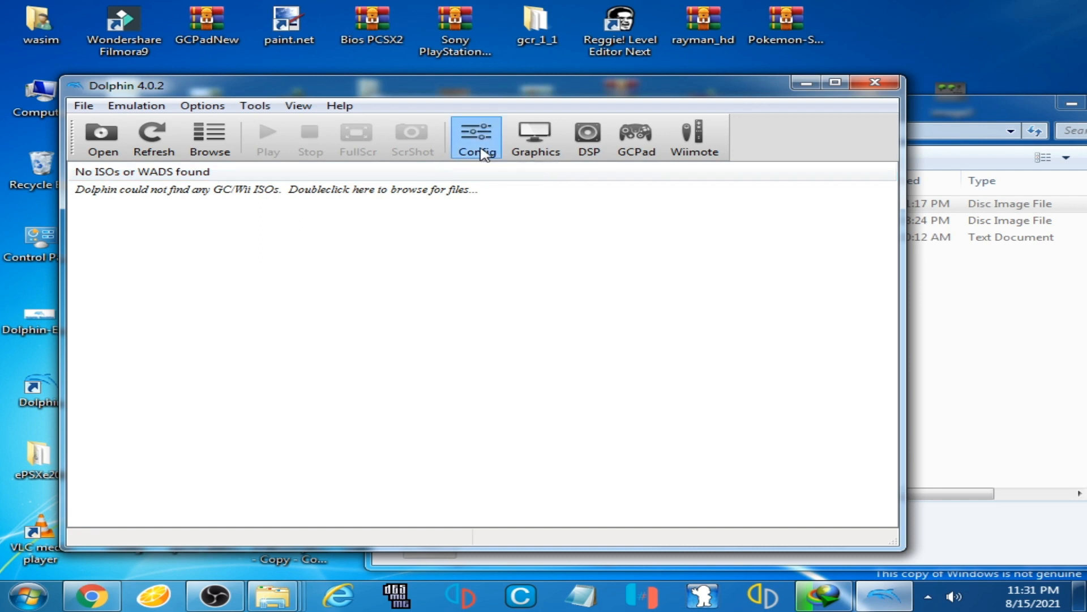
Step: Add the Super Smash Bros. Brawl (USA) (Rev 2) folder as an ISO directory in Config > Paths
click(476, 138)
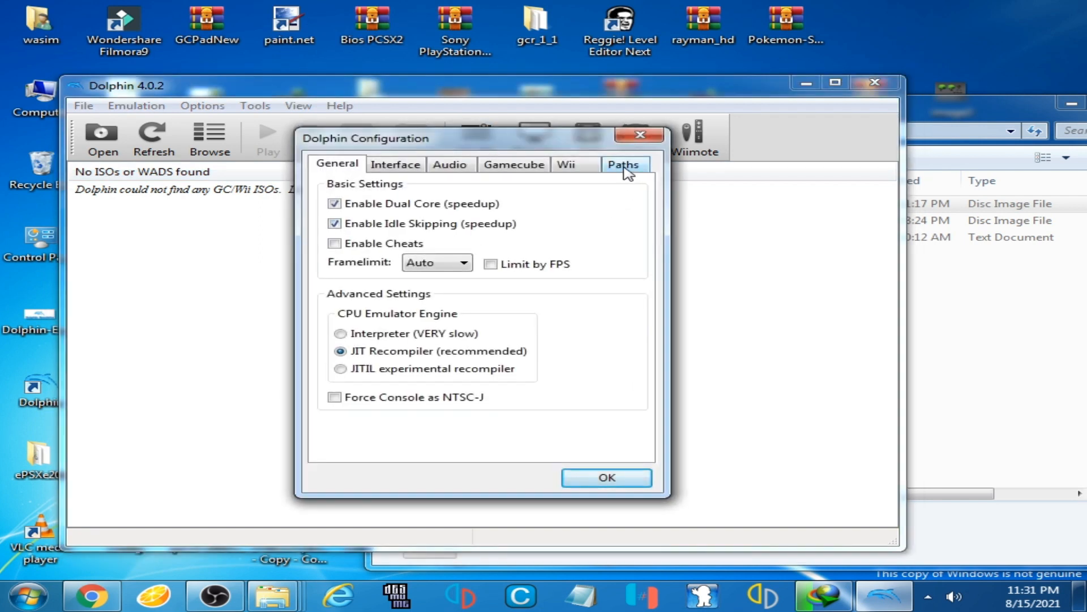
click(623, 164)
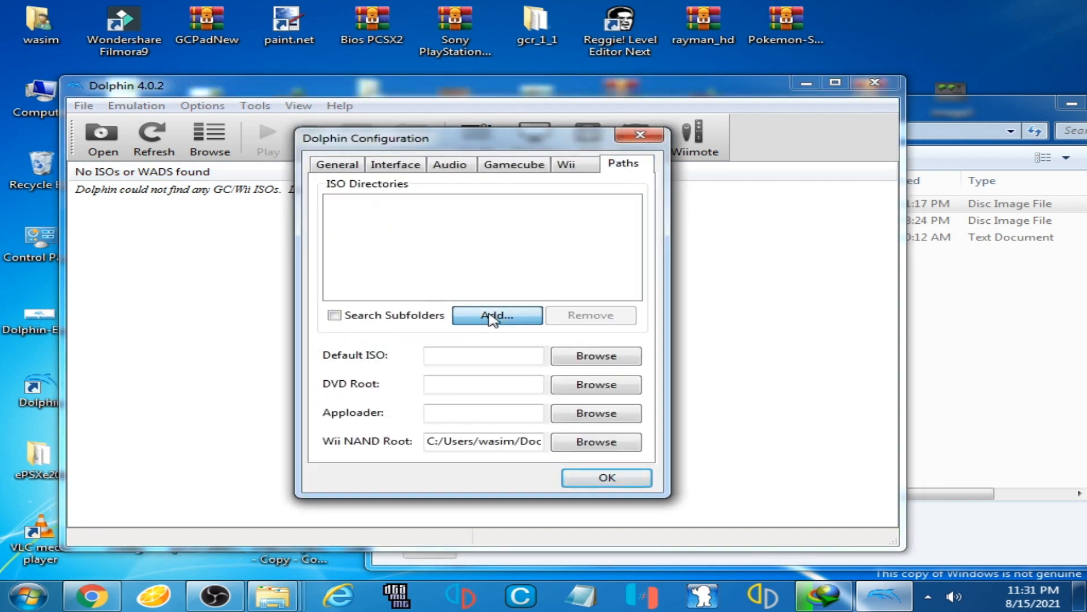
click(496, 315)
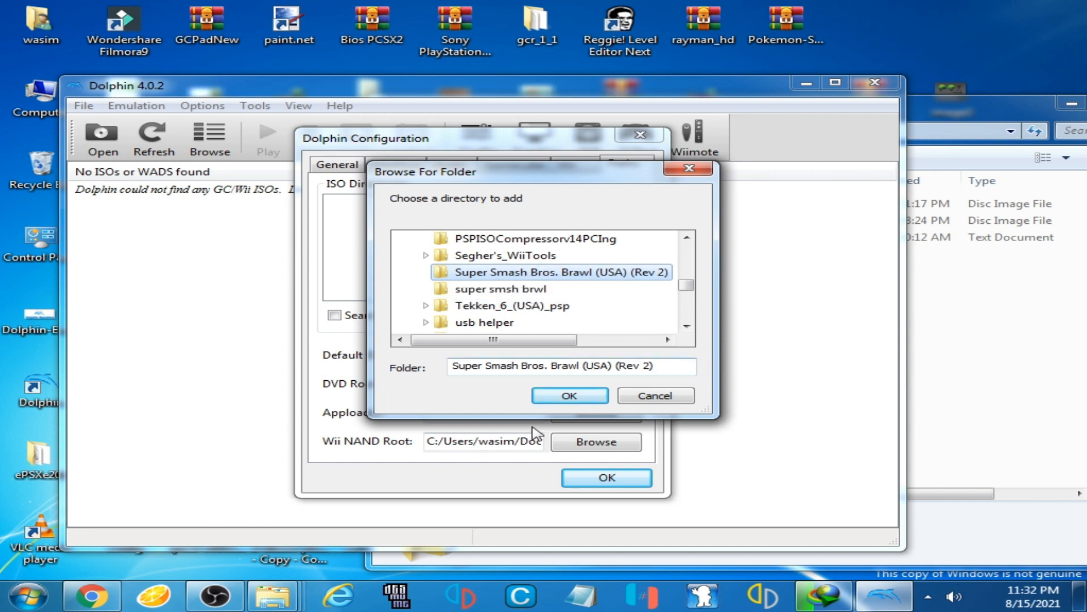
click(568, 395)
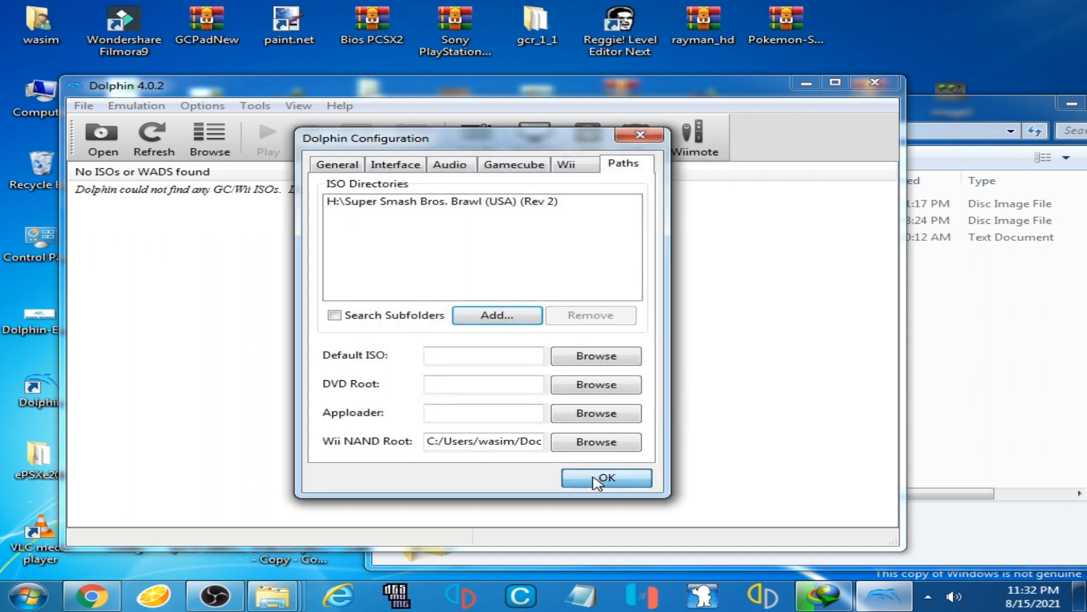
click(605, 478)
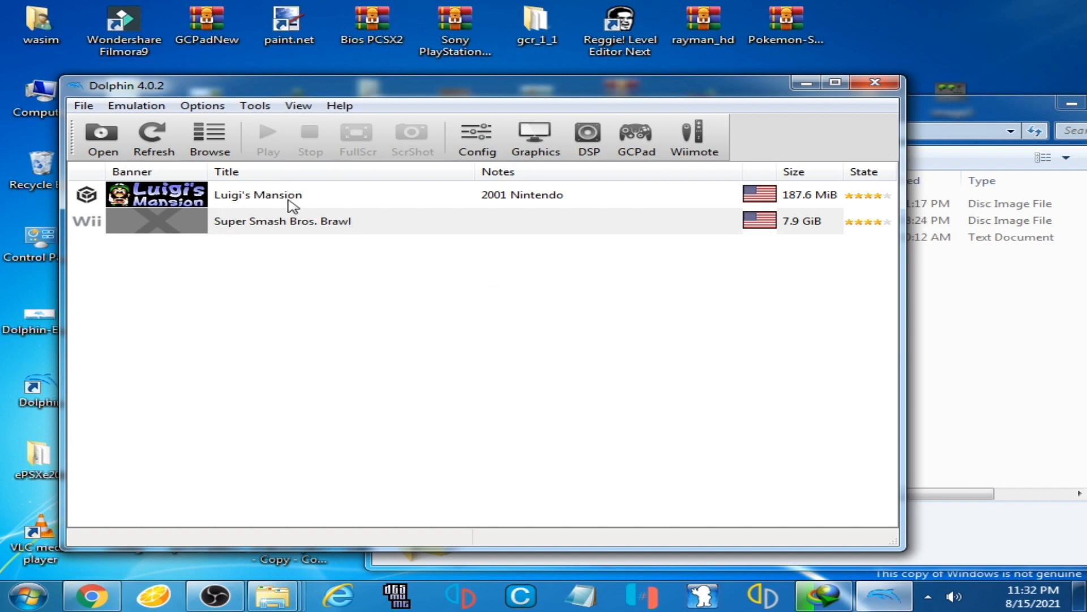
mouse_move(326, 235)
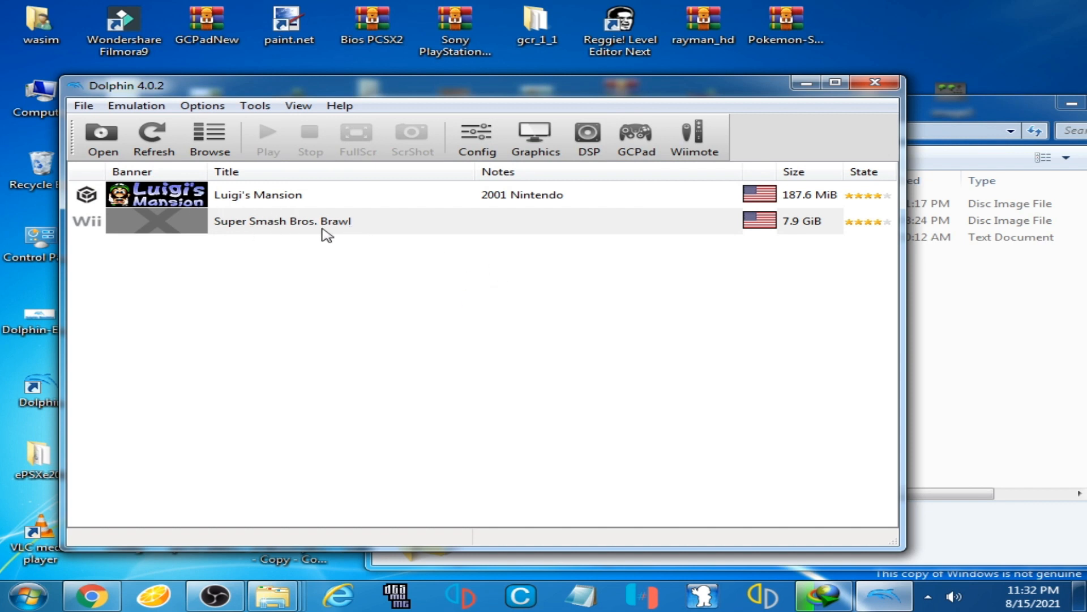
mouse_move(544, 241)
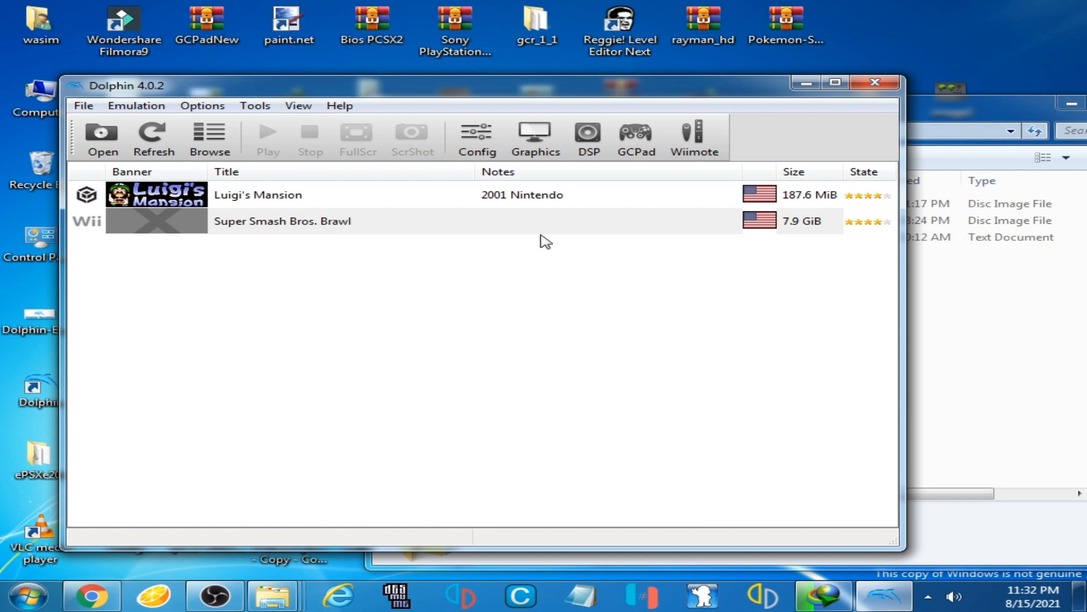
mouse_move(384, 319)
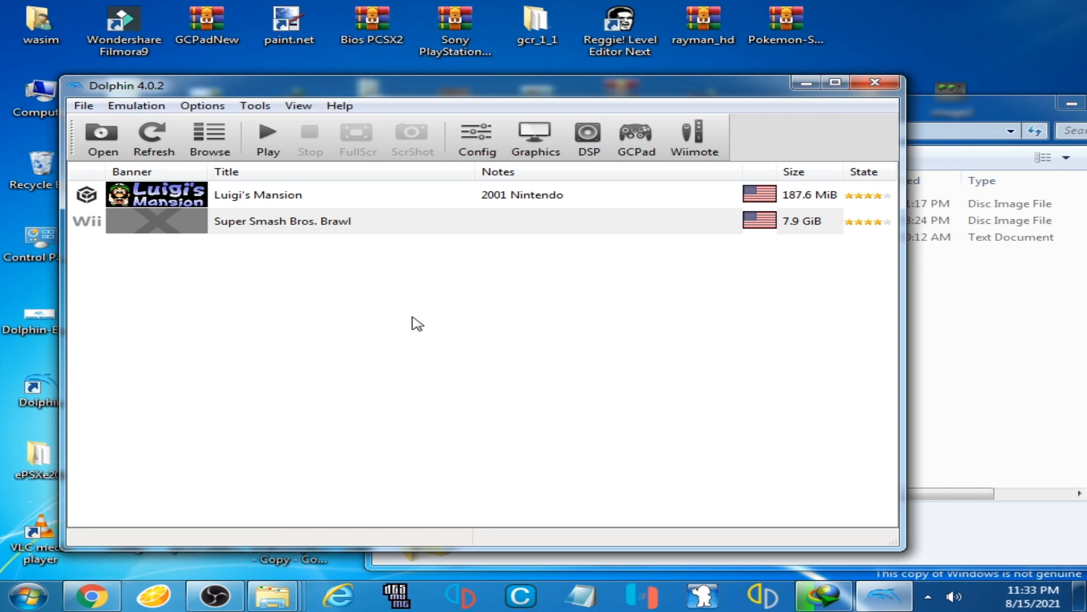
Step: Compress the Super Smash Bros. Brawl entry to a GCZ file saved in its own folder
right_click(282, 220)
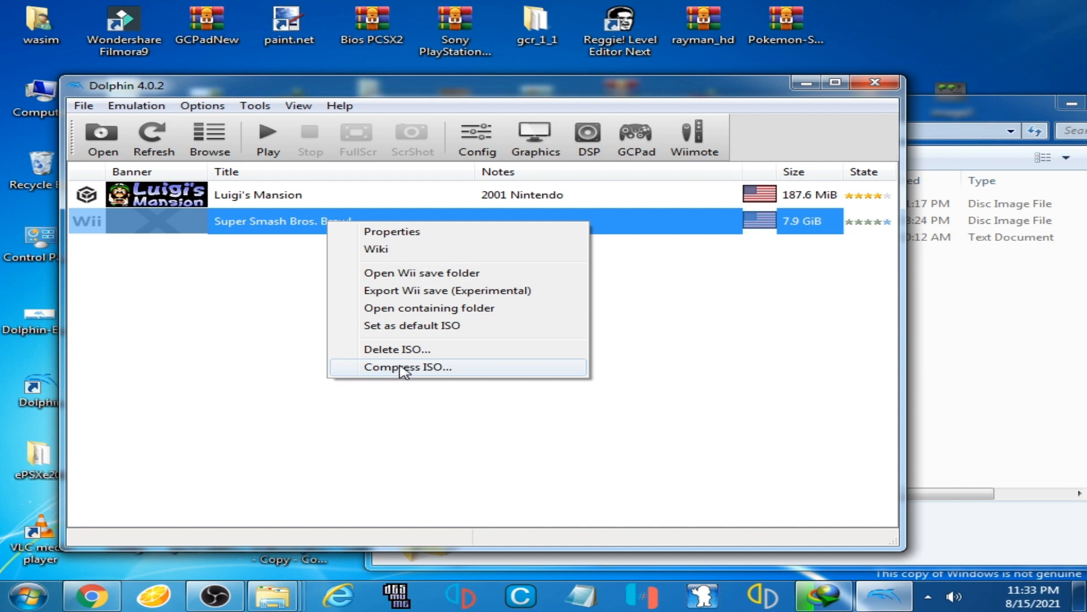
click(407, 366)
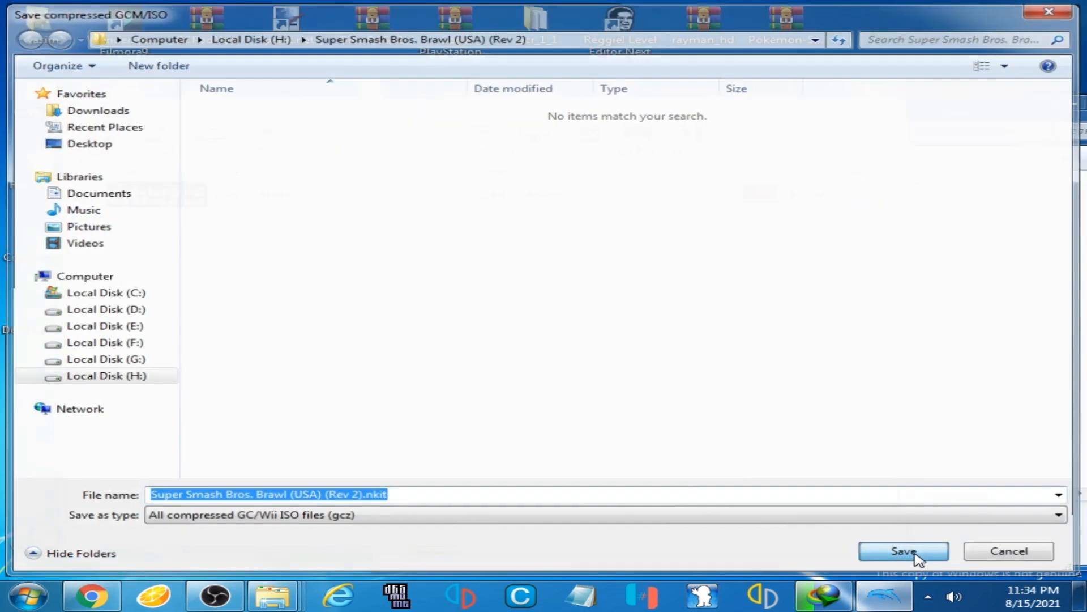
click(902, 551)
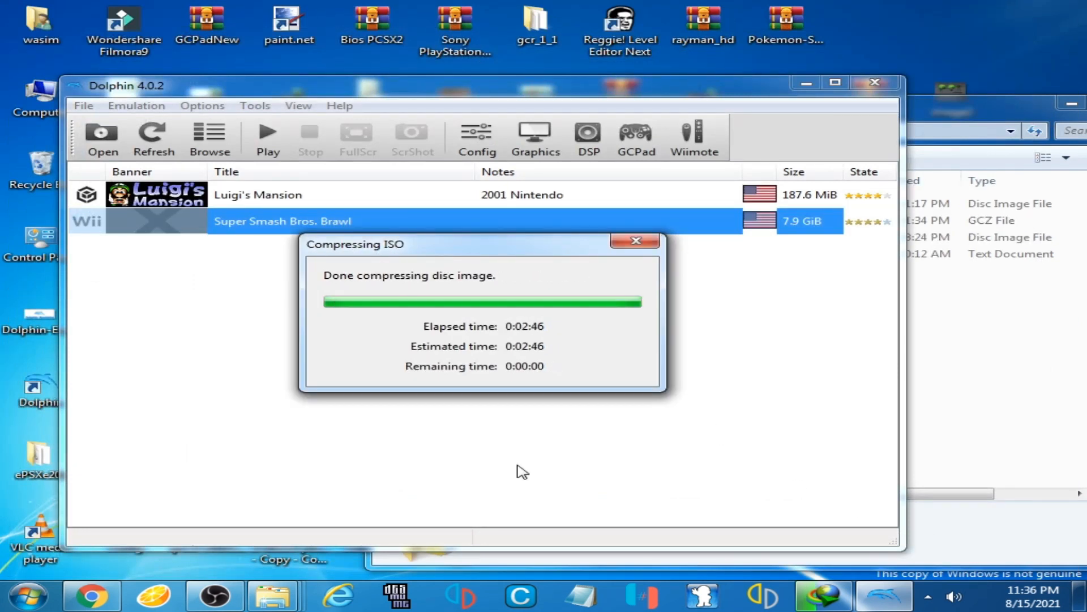
mouse_move(614, 273)
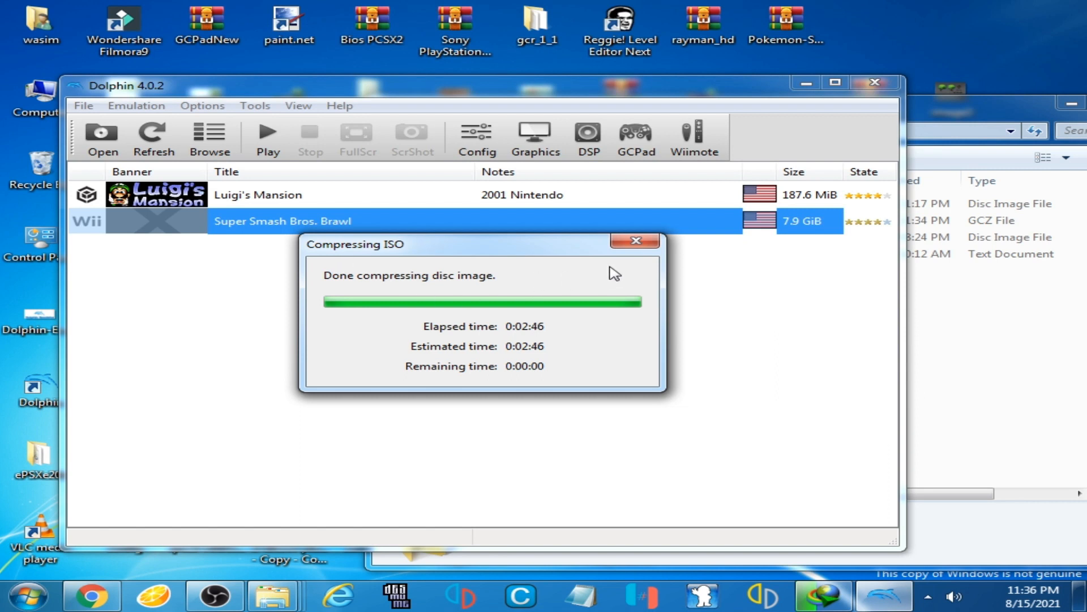
Step: Dismiss the Compressing ISO notice so the 2.7 GiB Brawl entry shows in the list
click(635, 240)
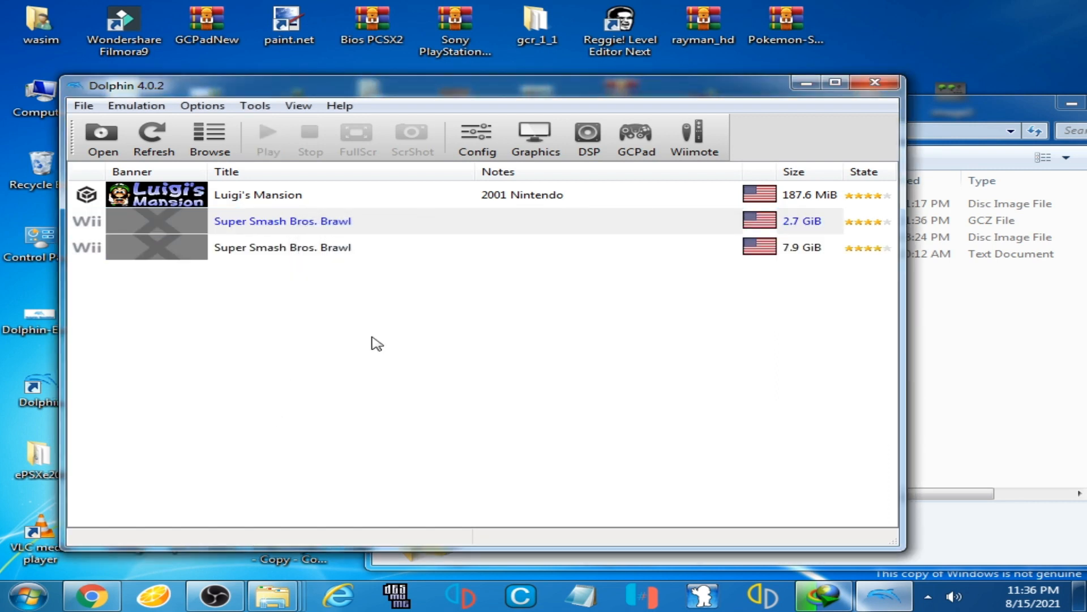
mouse_move(360, 229)
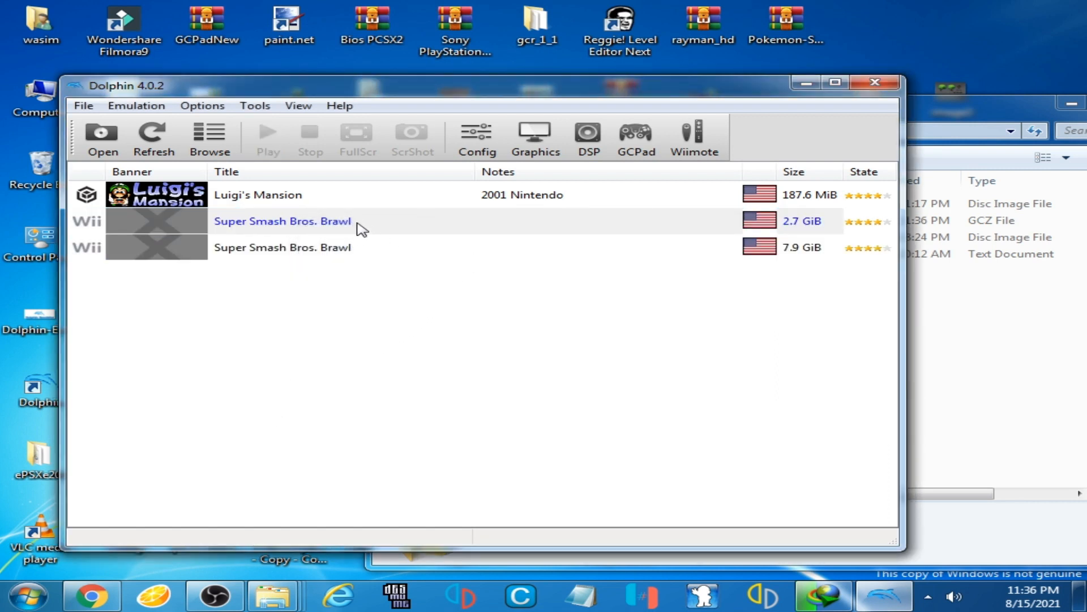
mouse_move(366, 229)
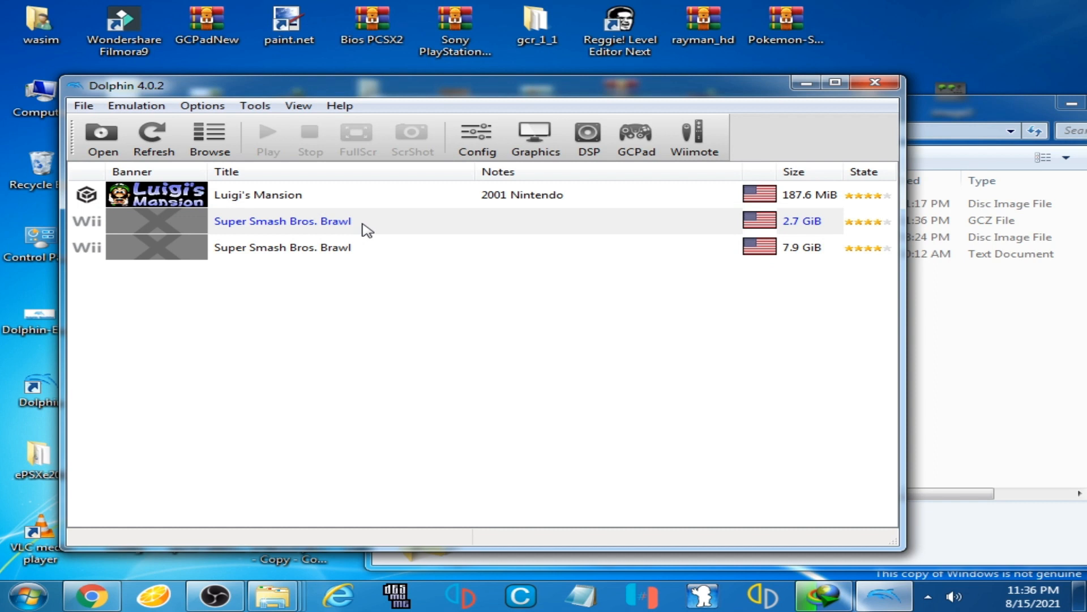
mouse_move(316, 227)
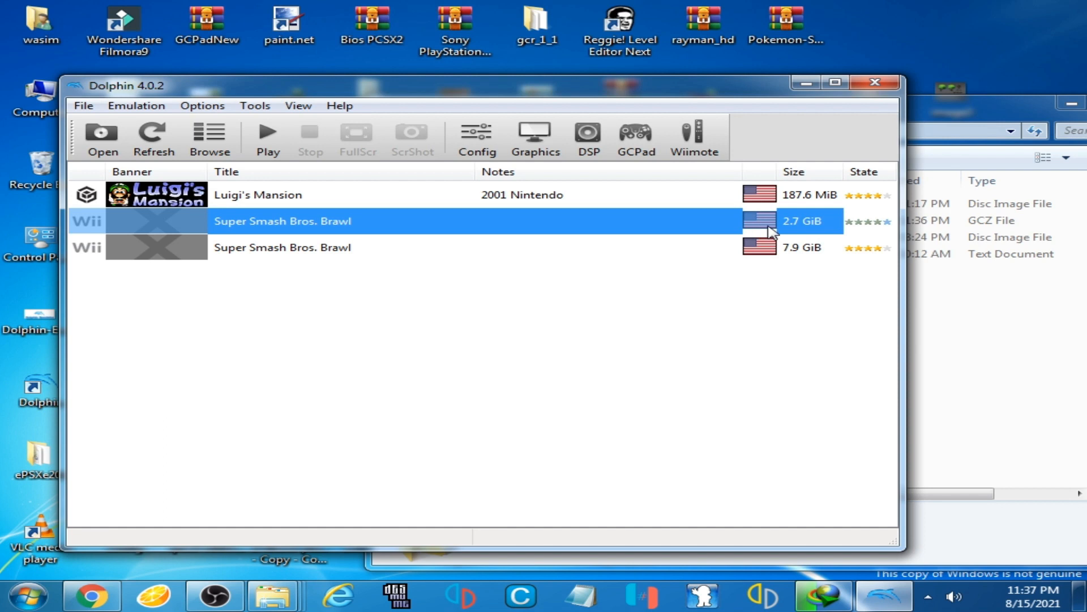
mouse_move(792, 233)
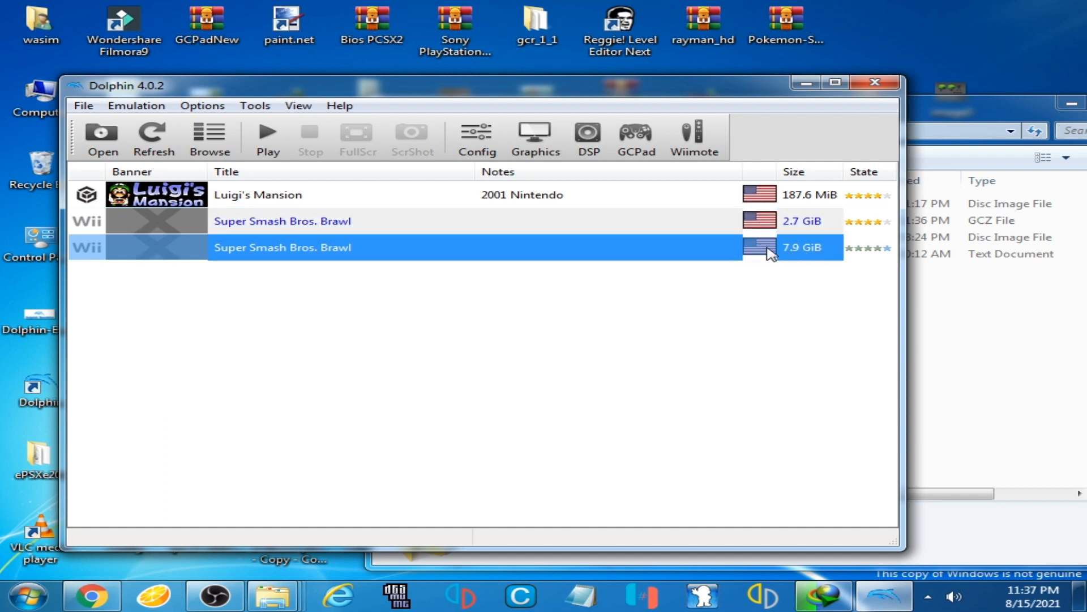
mouse_move(784, 267)
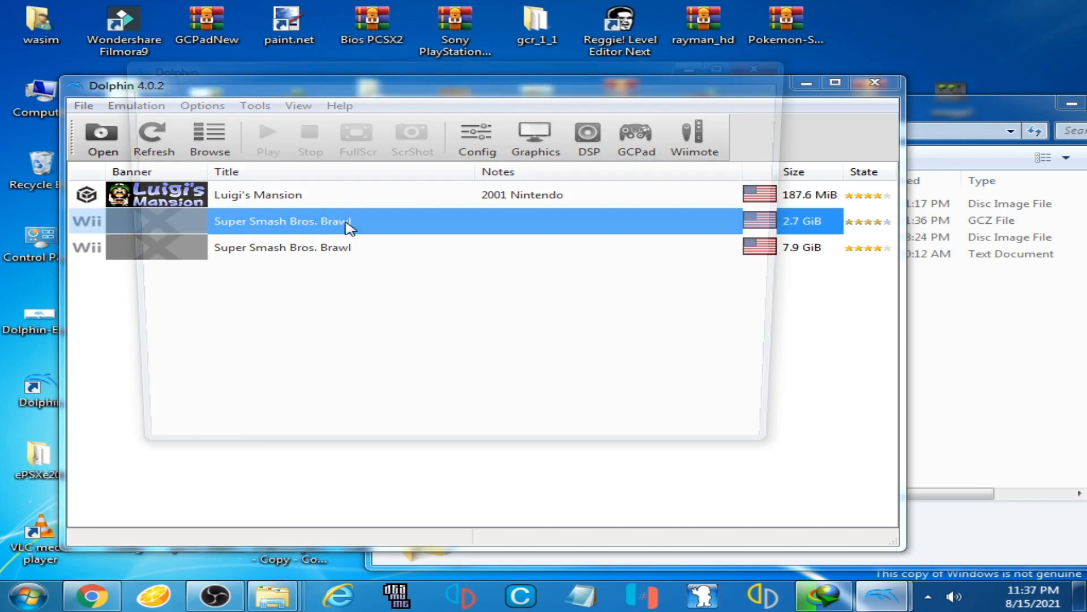
Step: Boot the compressed 2.7 GiB Super Smash Bros. Brawl entry into a render window
double_click(282, 221)
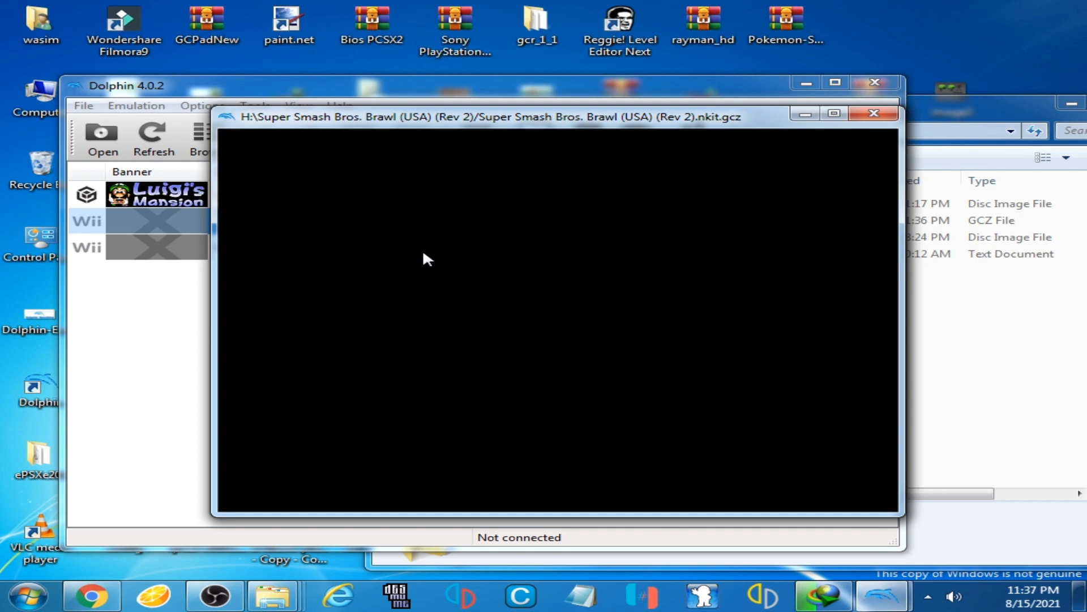
mouse_move(462, 243)
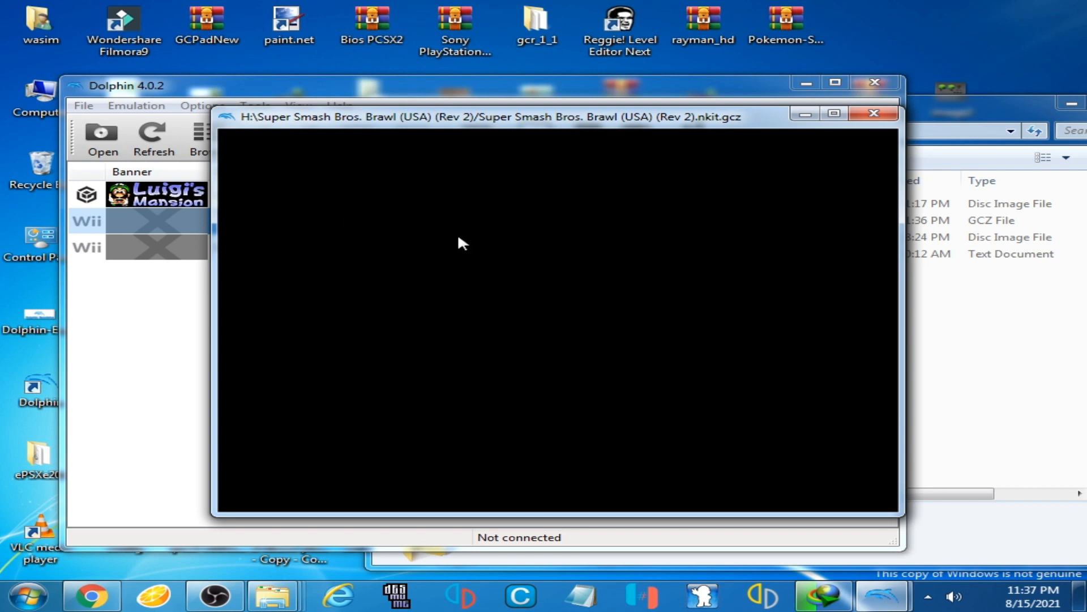
mouse_move(417, 286)
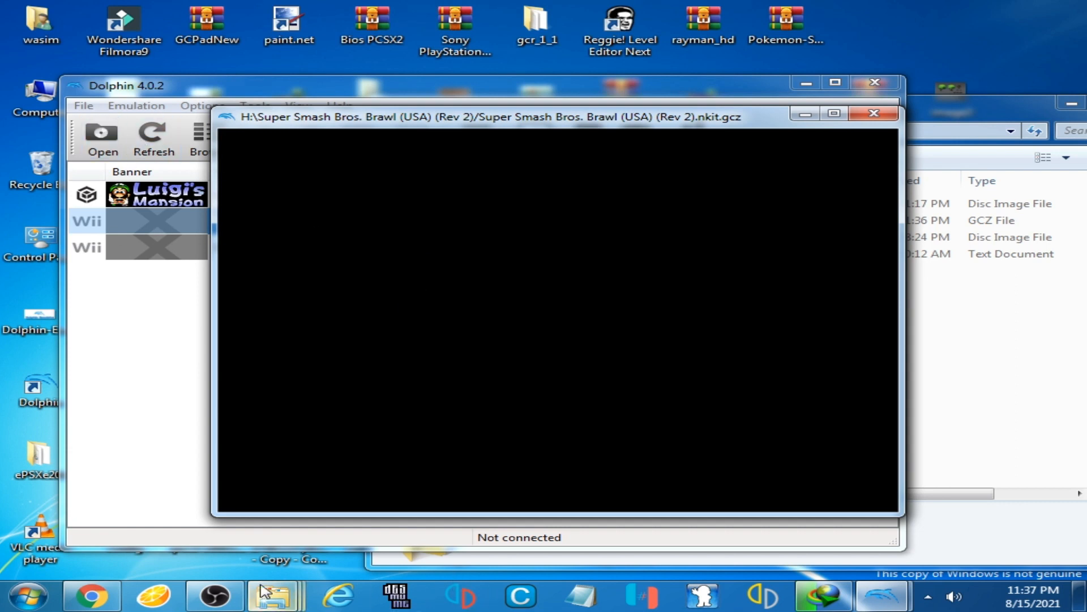
mouse_move(274, 594)
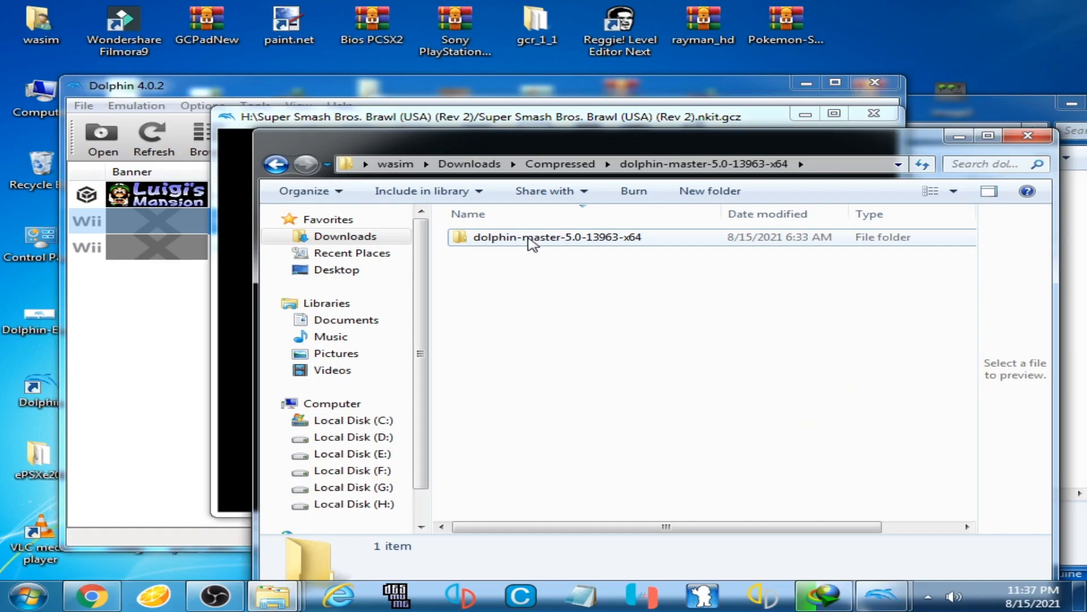
Step: Enter the dolphin-master-5.0-13963-x64 folder to reach the Dolphin 5.0 executable
double_click(555, 237)
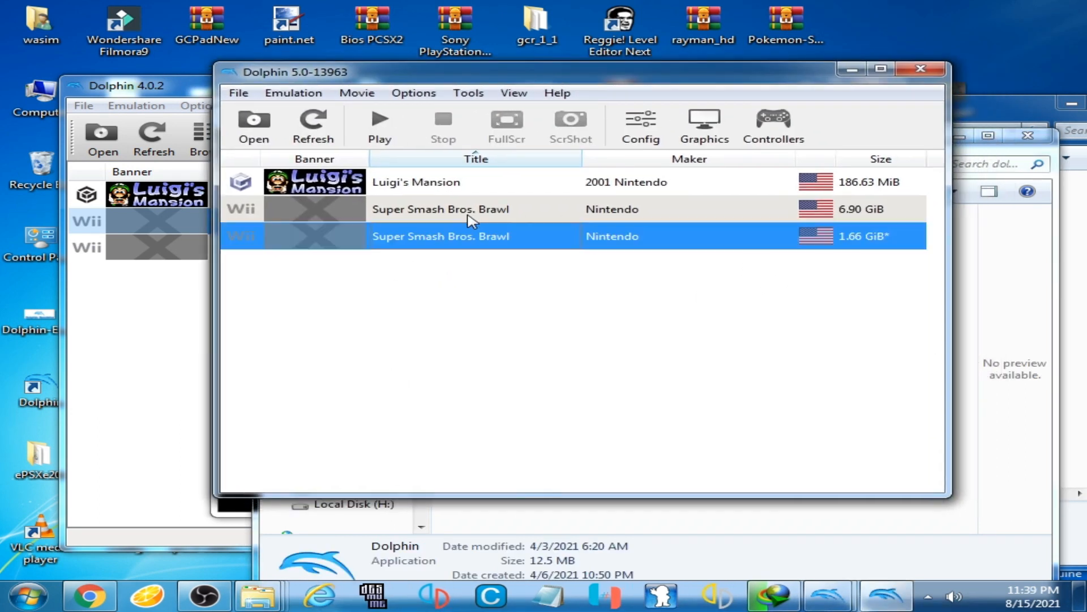
Step: Run the 1.66 GiB Brawl NKit image, acknowledging the NKit risk warning to continue
click(441, 208)
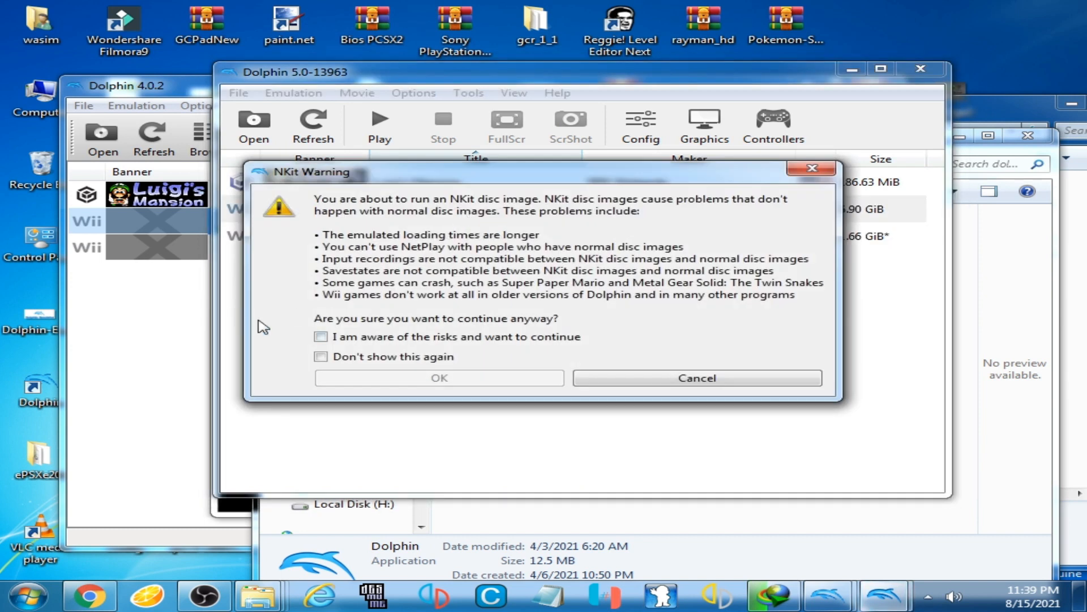
click(320, 335)
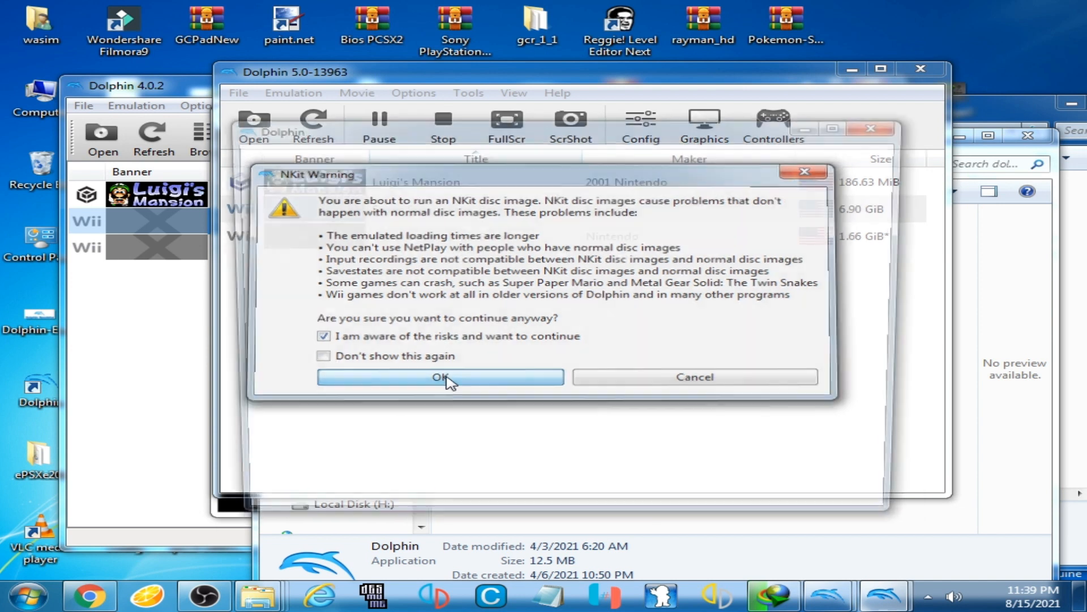
click(441, 376)
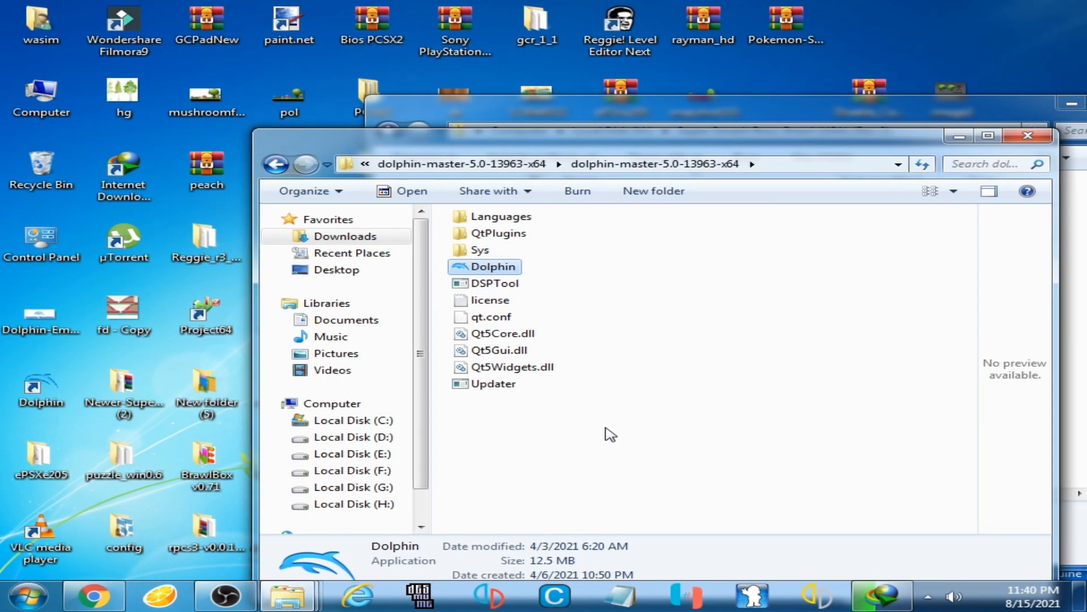
Step: Start Dolphin 4.0.2 from its shortcut to show the game list with both Brawl entries
double_click(40, 387)
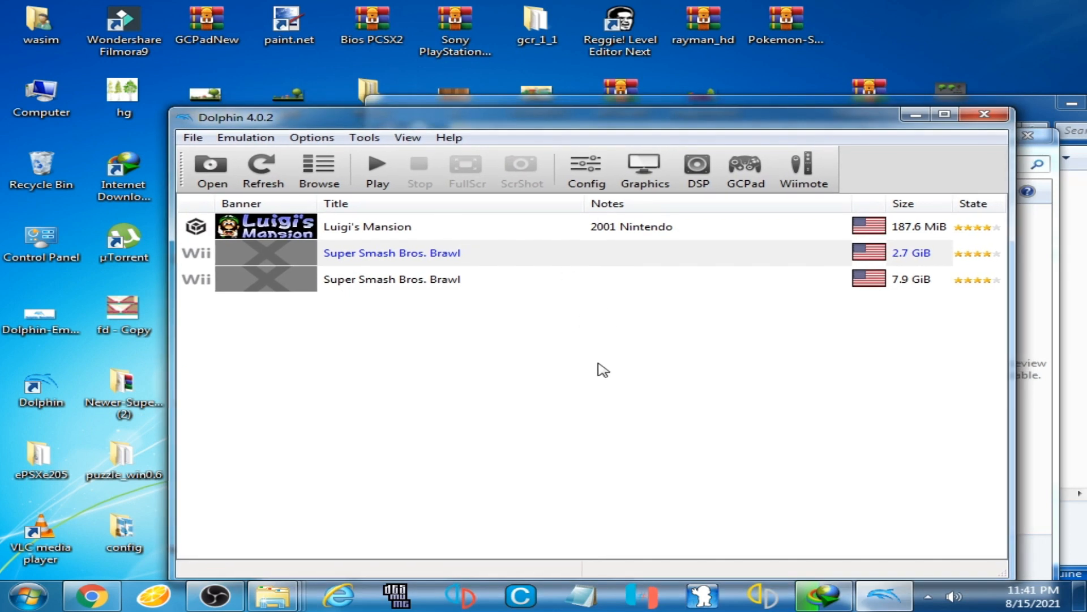
mouse_move(541, 369)
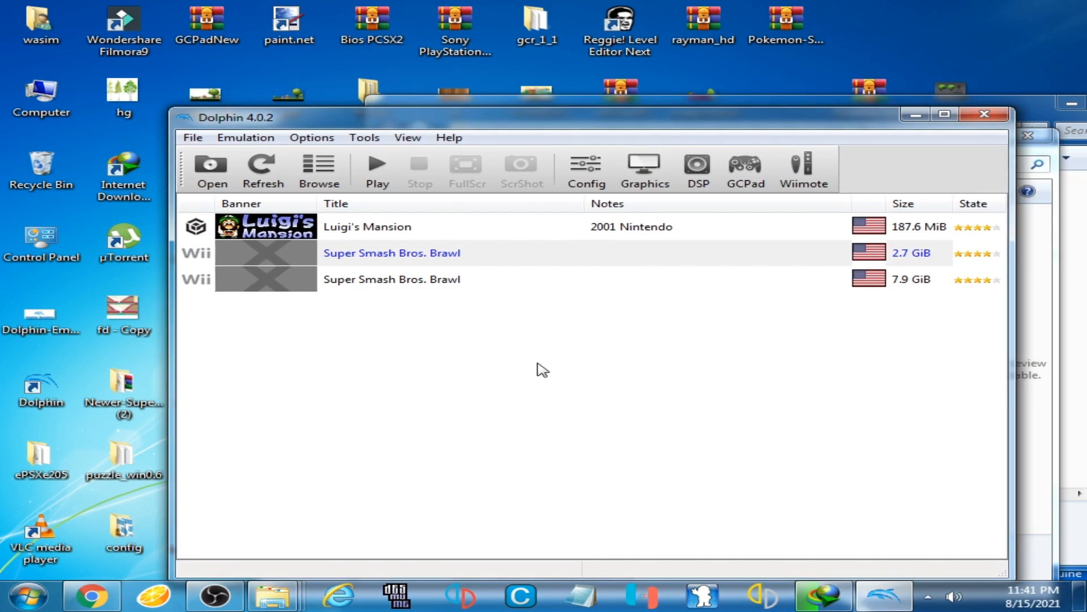
mouse_move(345, 521)
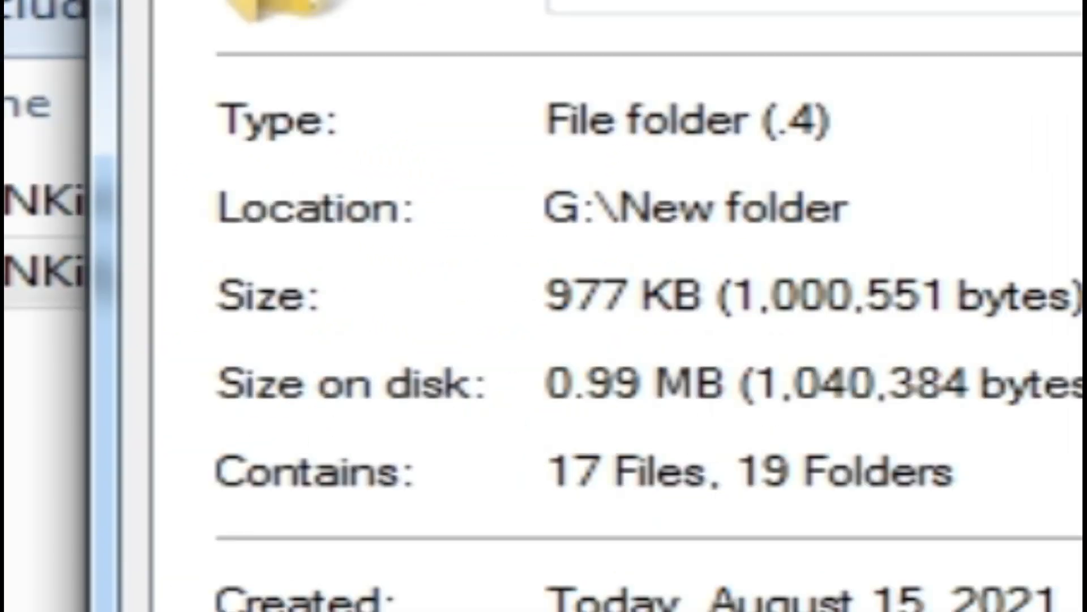
Step: Open the NKit 1.4 + Wii Partitions folder and select NKitProcessingApp
right_click(434, 313)
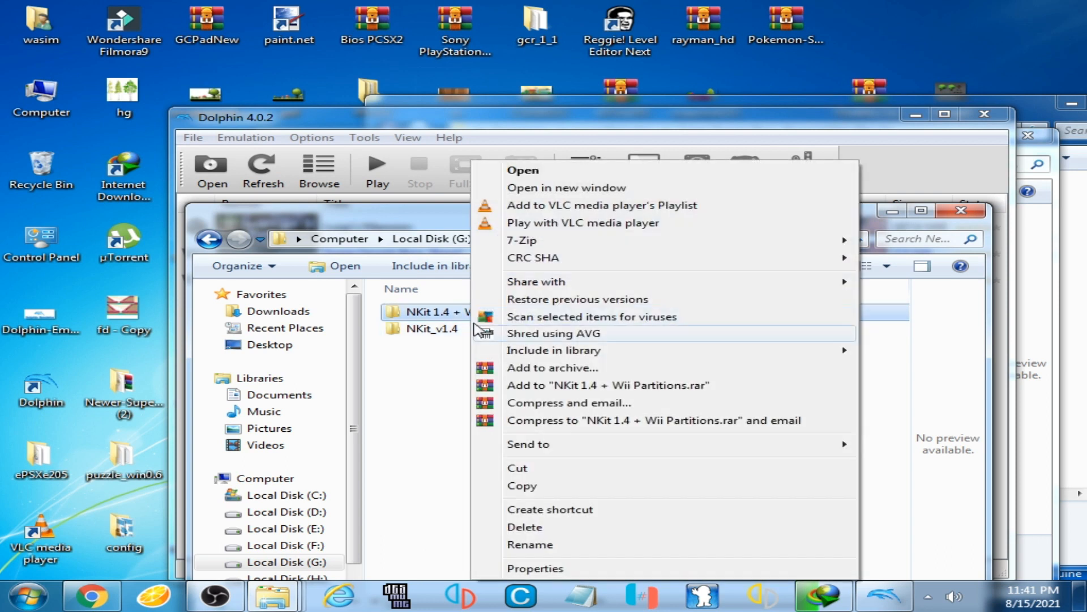
click(535, 567)
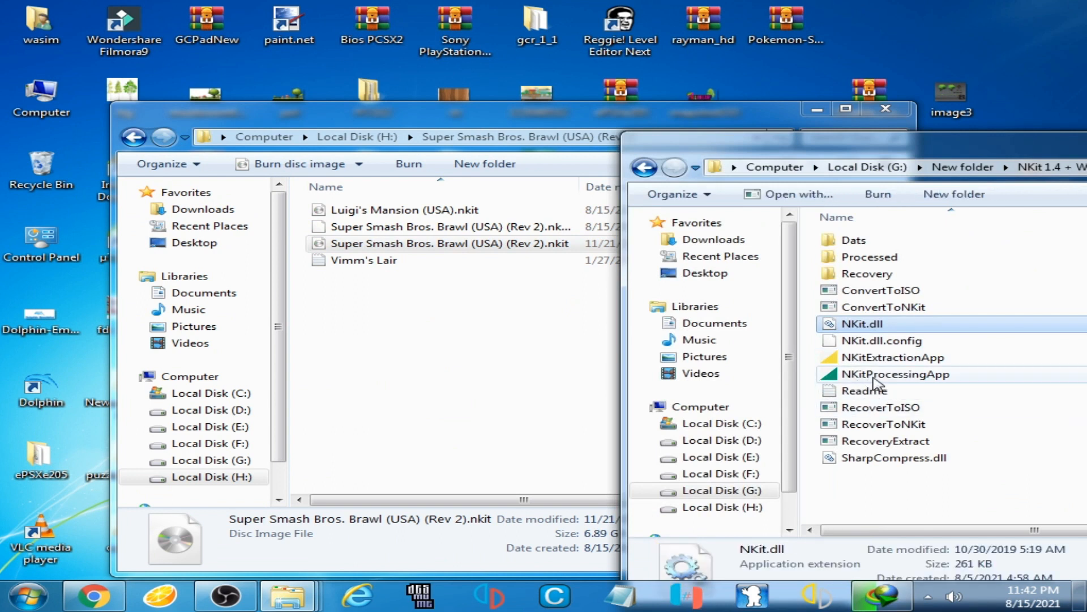
click(894, 374)
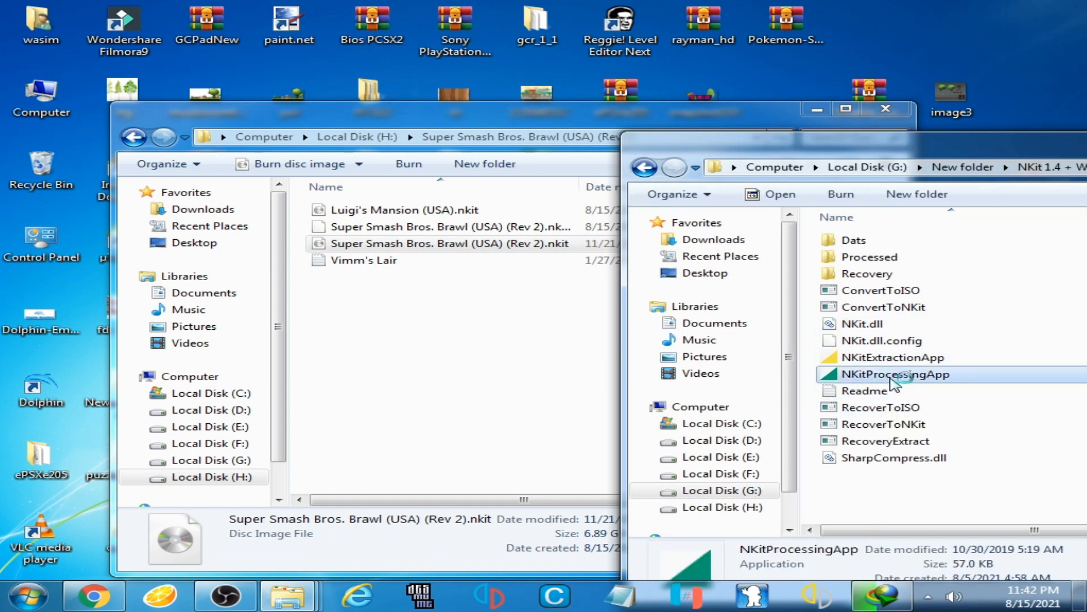
Step: Launch NKit Processing App, drag in the Brawl .nkit image and expand the Select Mode list
double_click(895, 373)
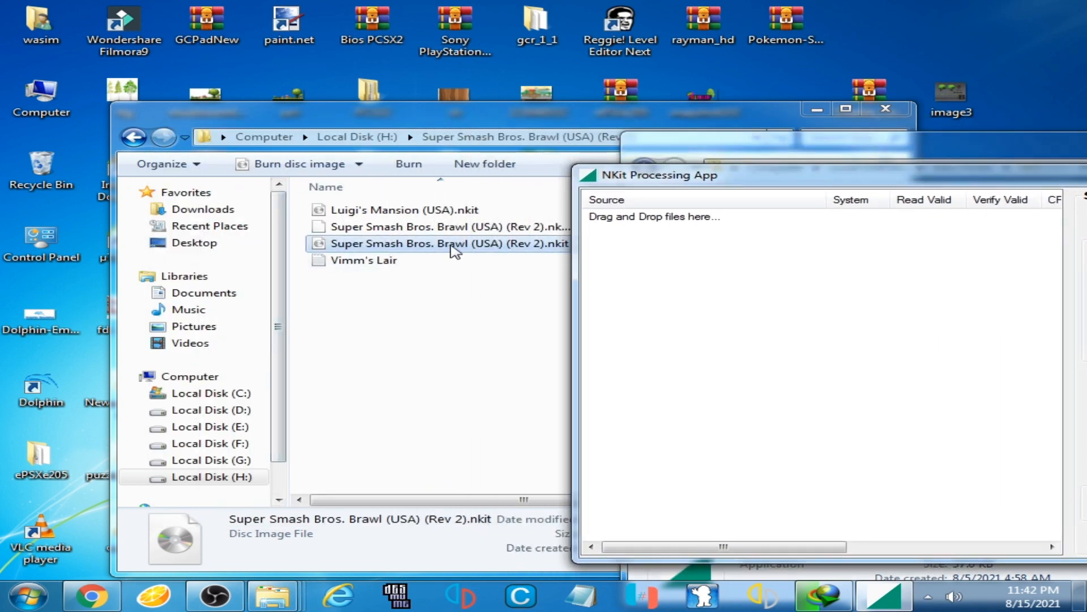
mouse_move(444, 252)
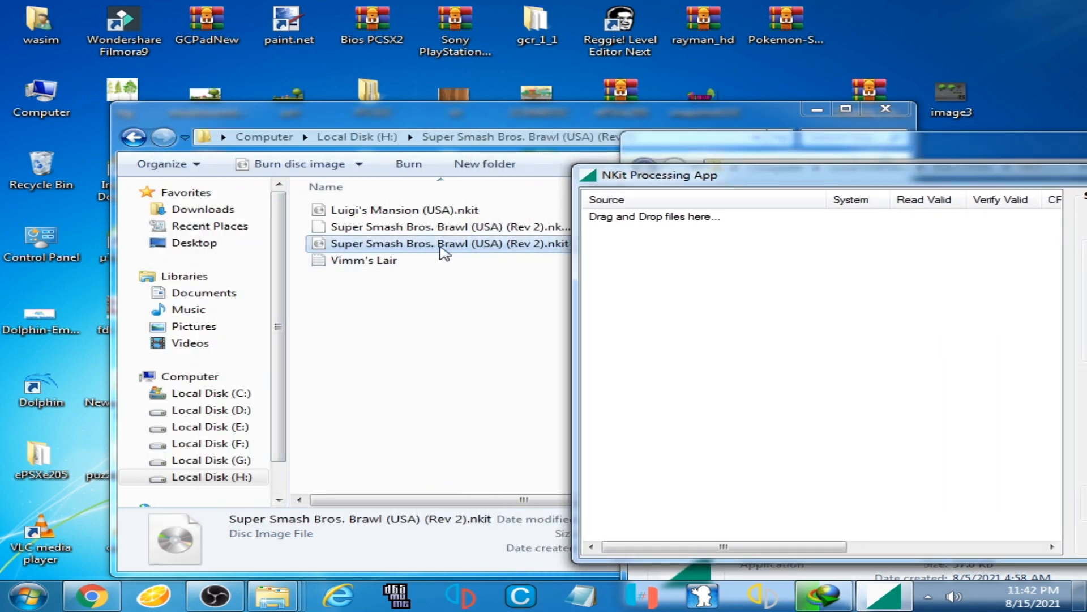
drag(444, 243, 706, 217)
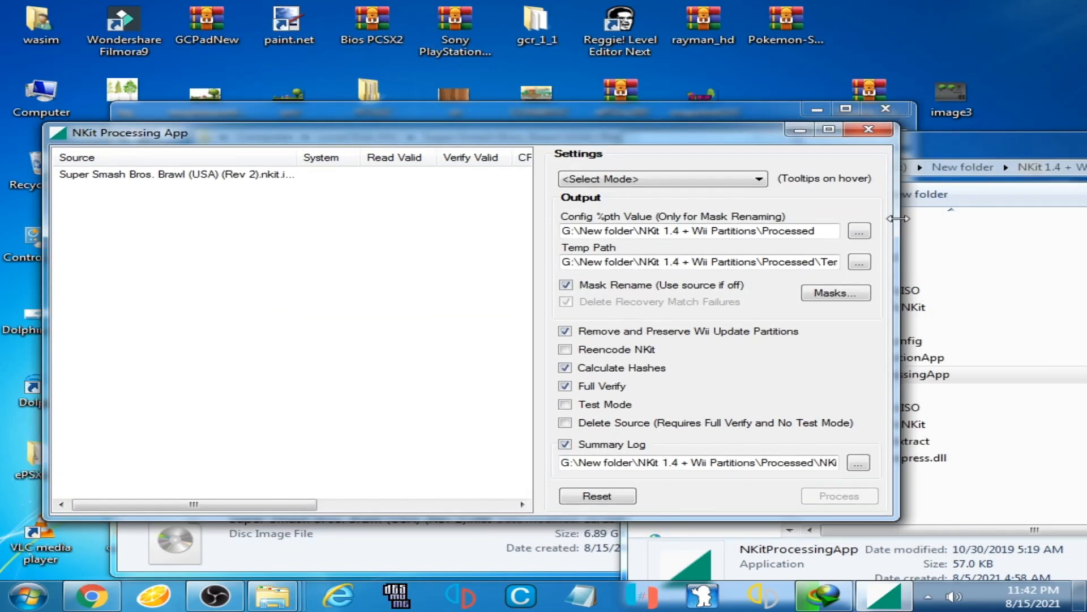
click(660, 179)
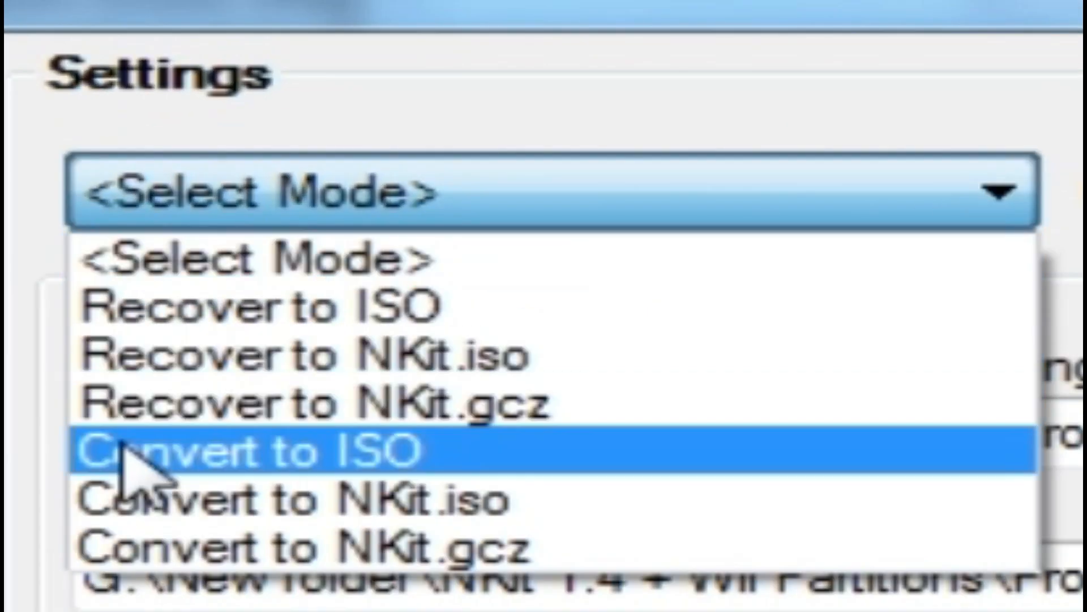
mouse_move(246, 486)
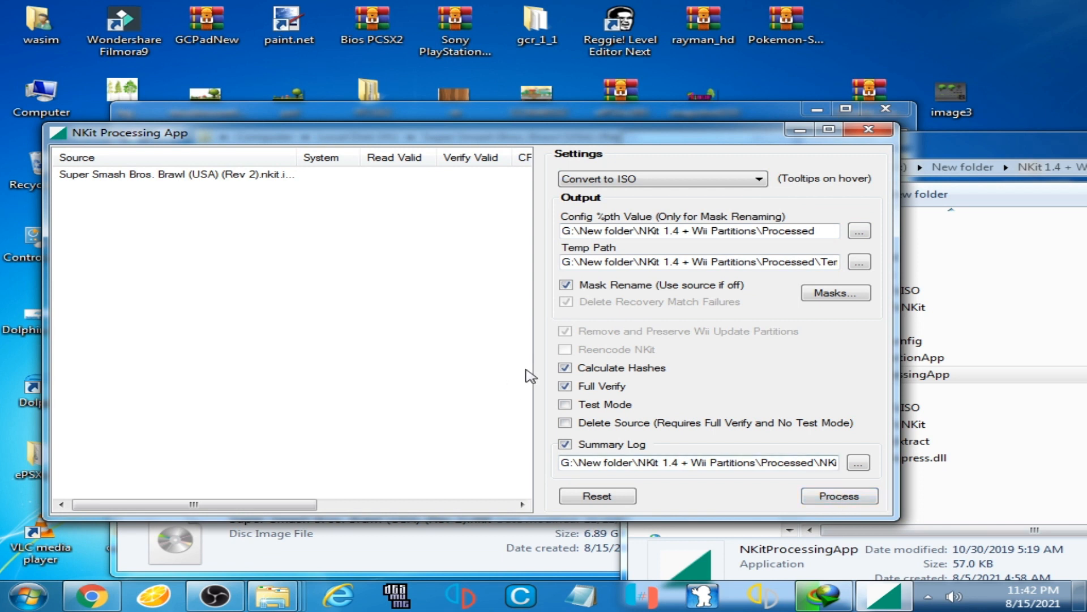
mouse_move(603, 340)
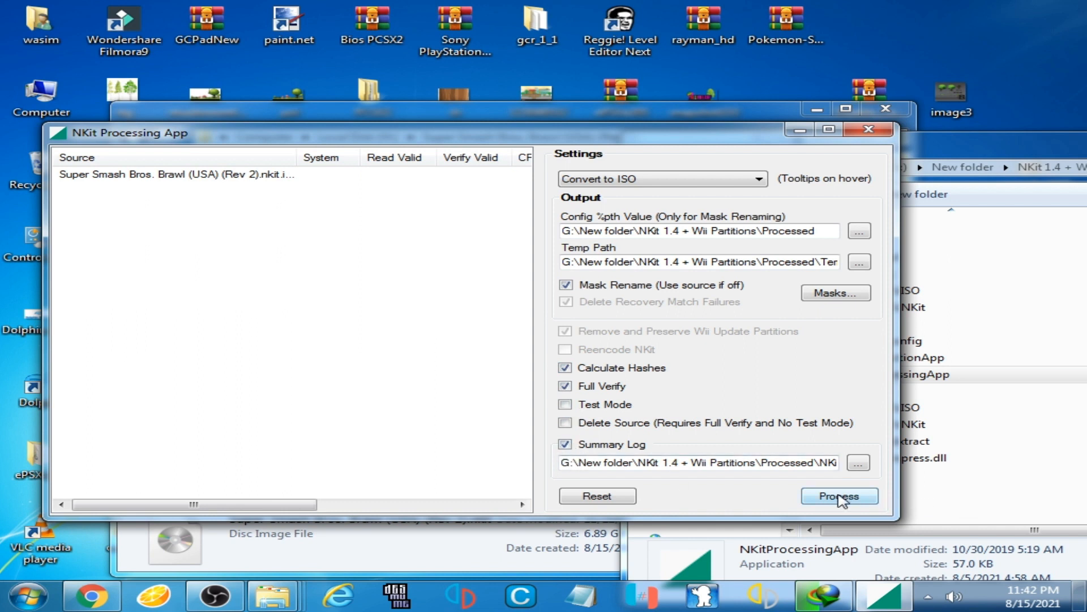
Step: Process the Brawl NKit image into a standard ISO with full verification
click(838, 496)
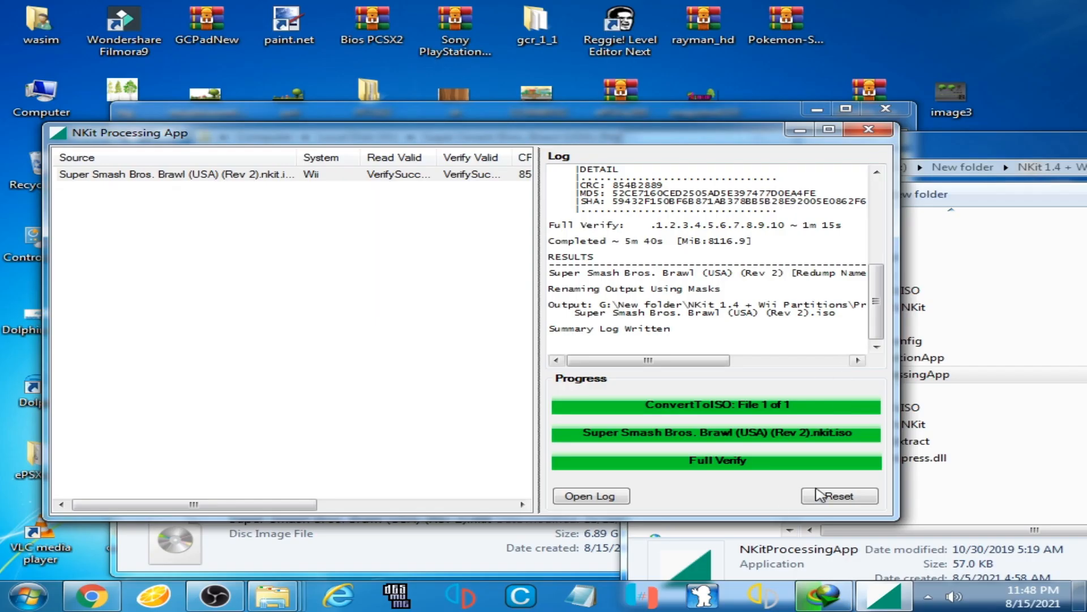
mouse_move(868, 130)
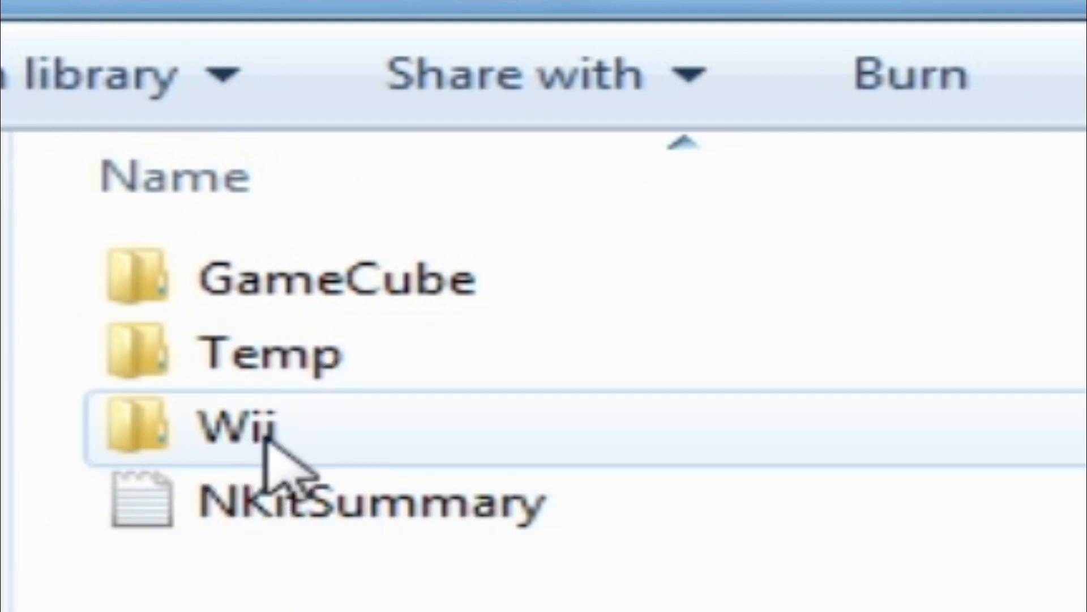
Step: View the Wii output folder inside Processed in Windows Explorer
double_click(208, 427)
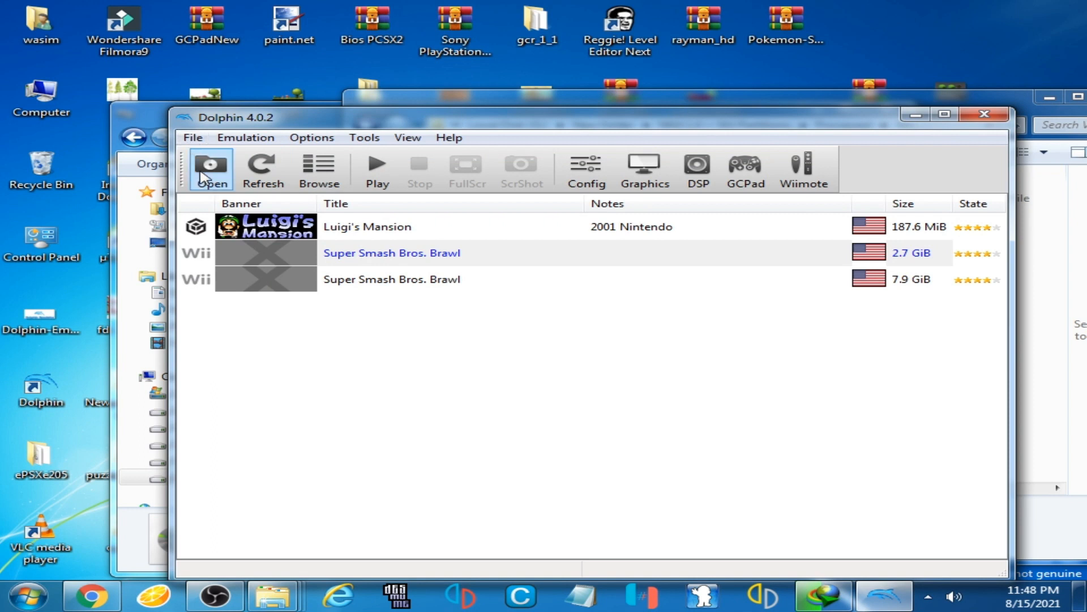
Step: From Dolphin's Open dialog, browse to G: > New folder > NKit 1.4 + Wii Partitions
click(211, 169)
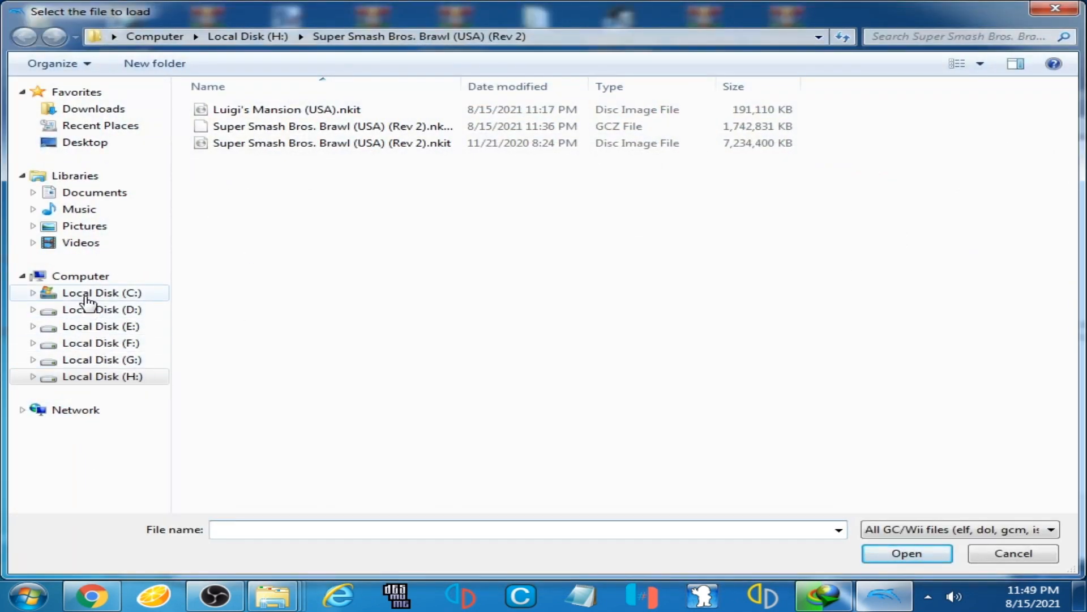
click(79, 275)
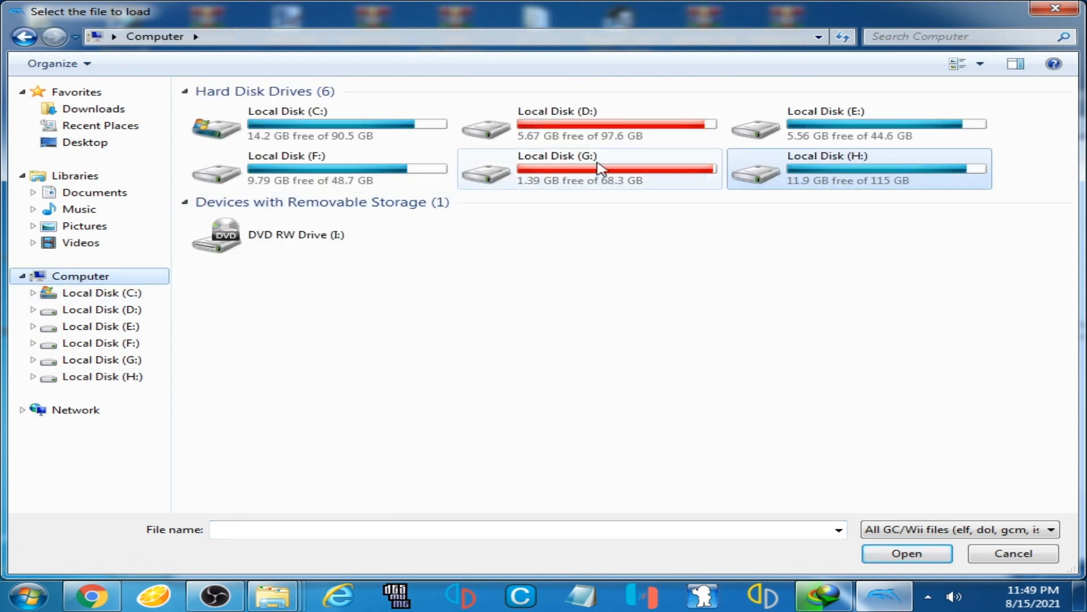
double_click(589, 168)
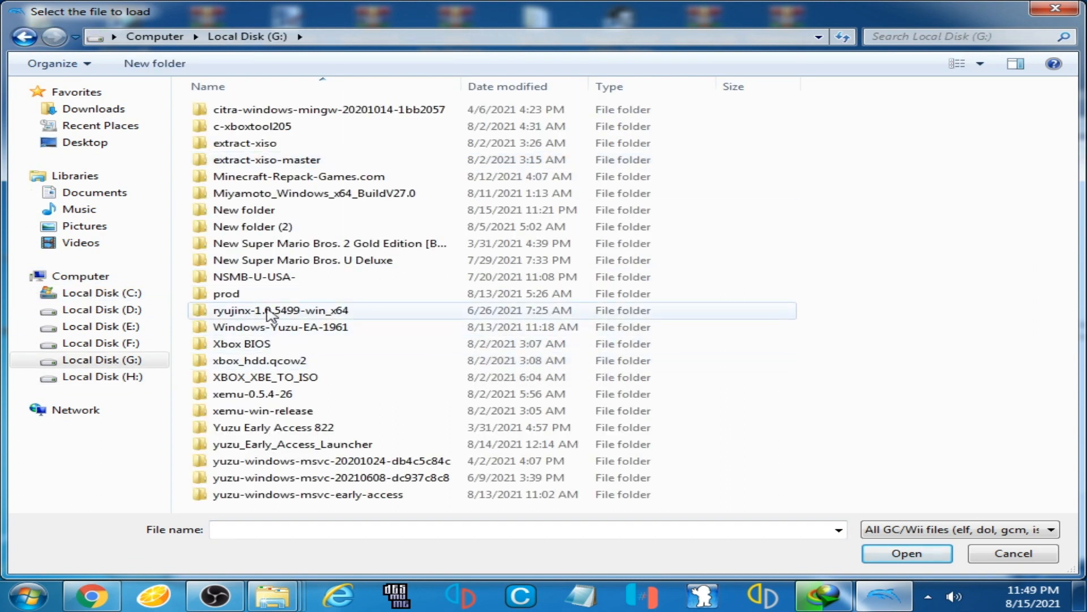
double_click(243, 209)
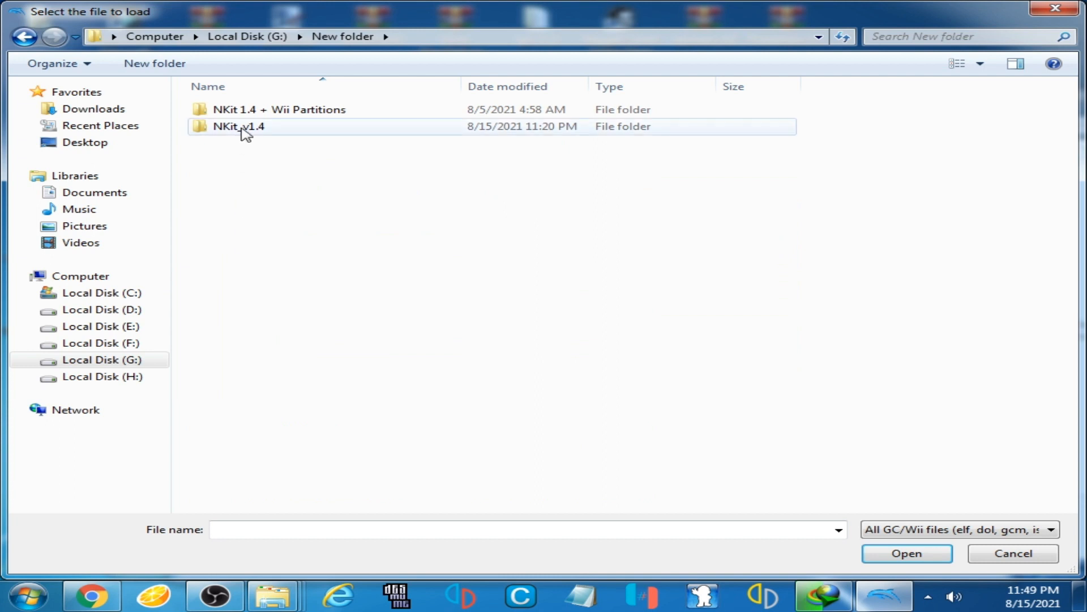
click(278, 109)
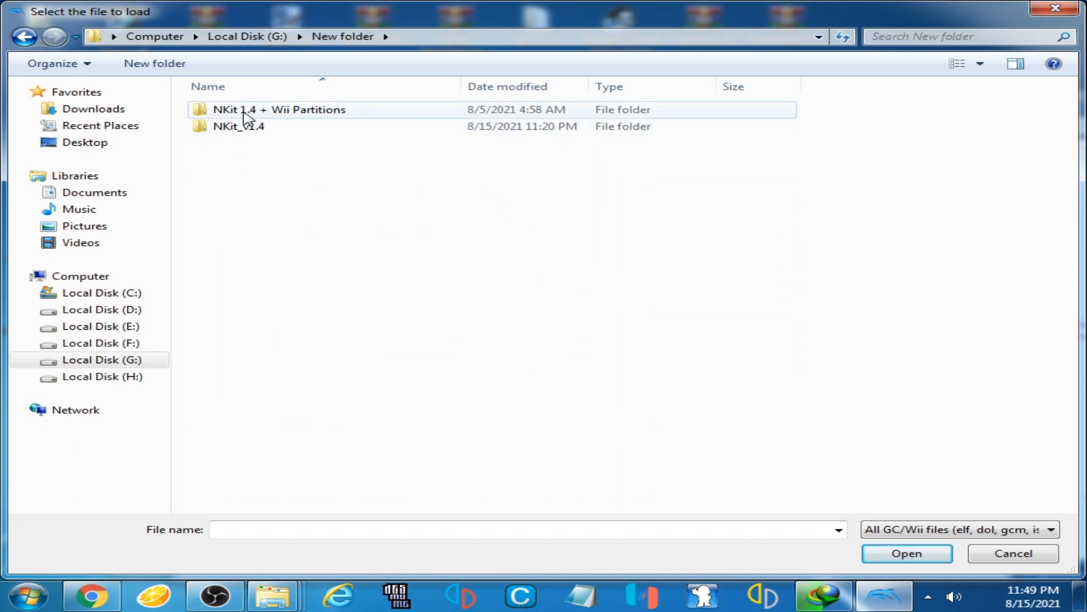
double_click(279, 110)
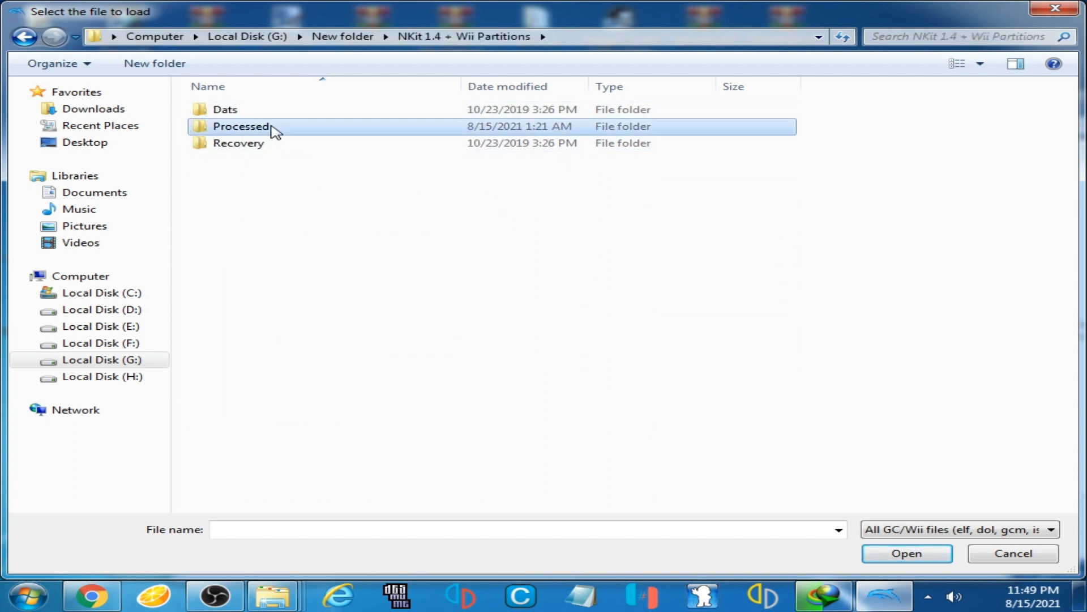
Step: Load the converted Super Smash Bros. Brawl (USA) (Rev 2) ISO from Processed > Wii
double_click(241, 125)
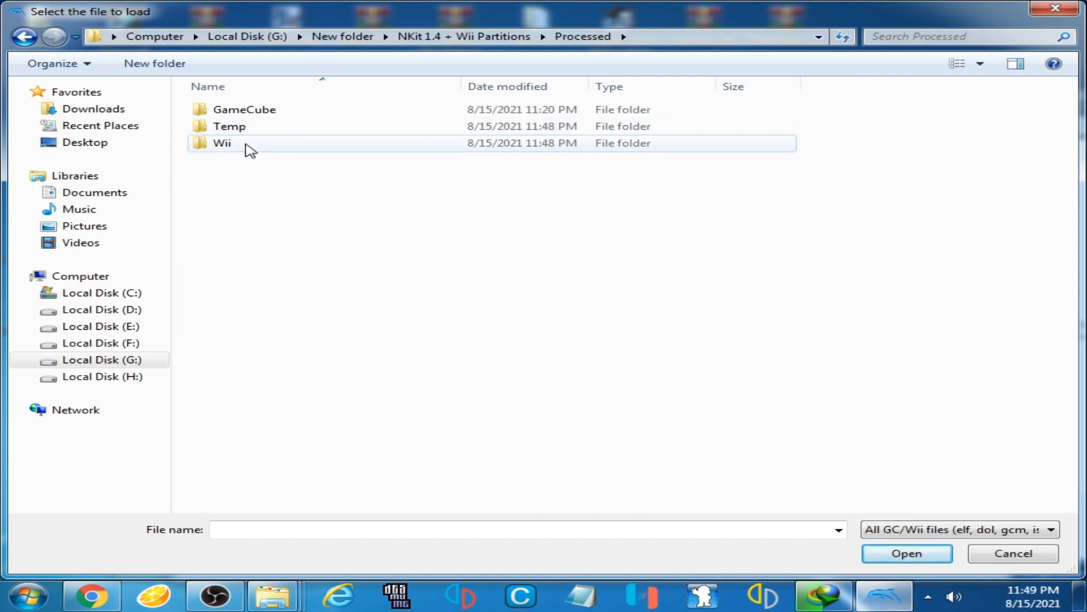
double_click(221, 143)
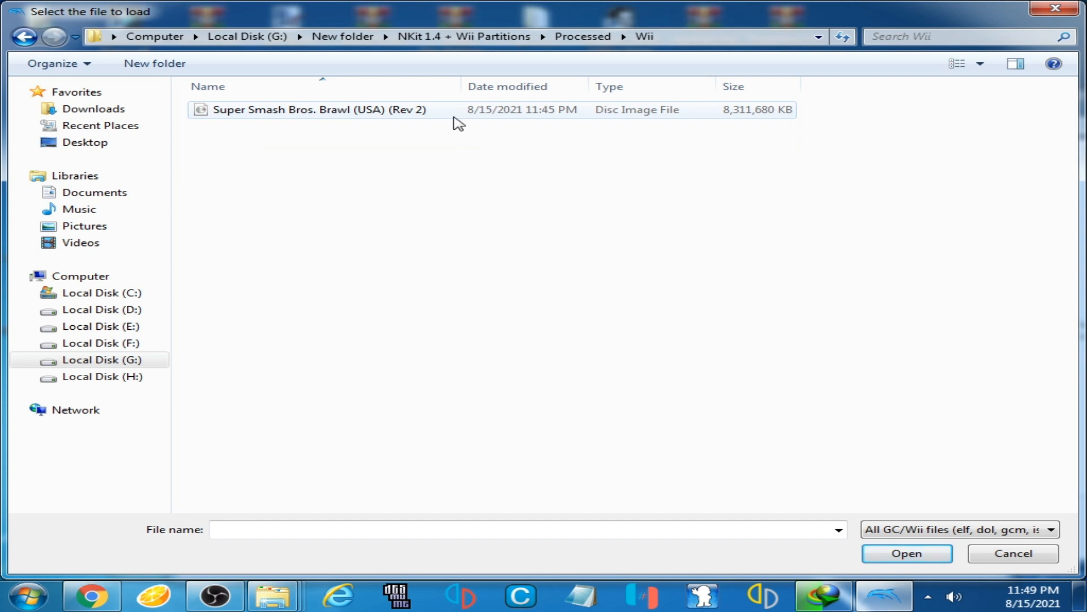
click(318, 109)
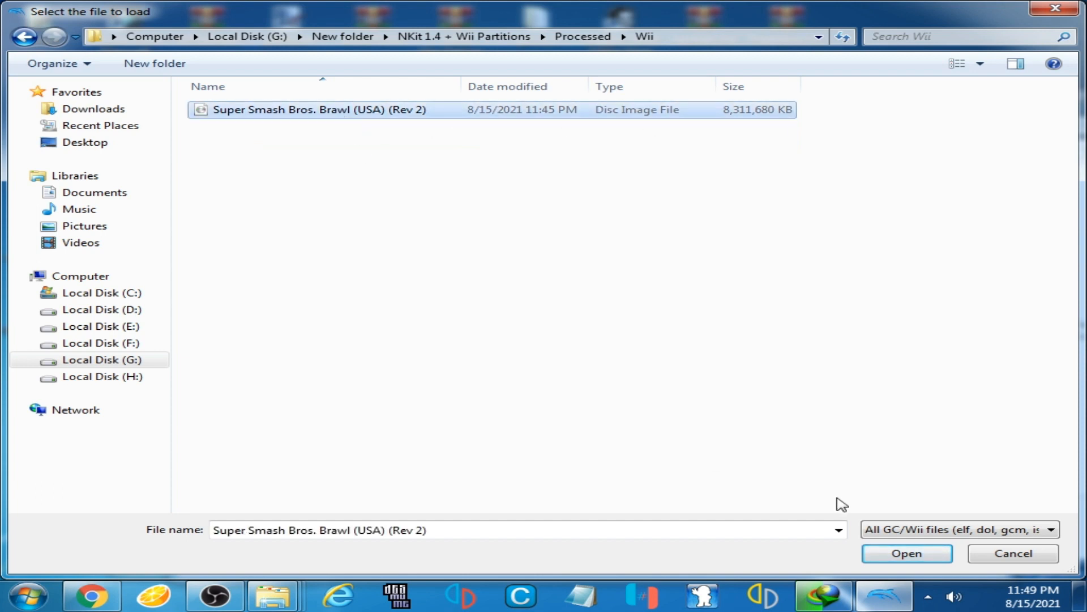
click(906, 552)
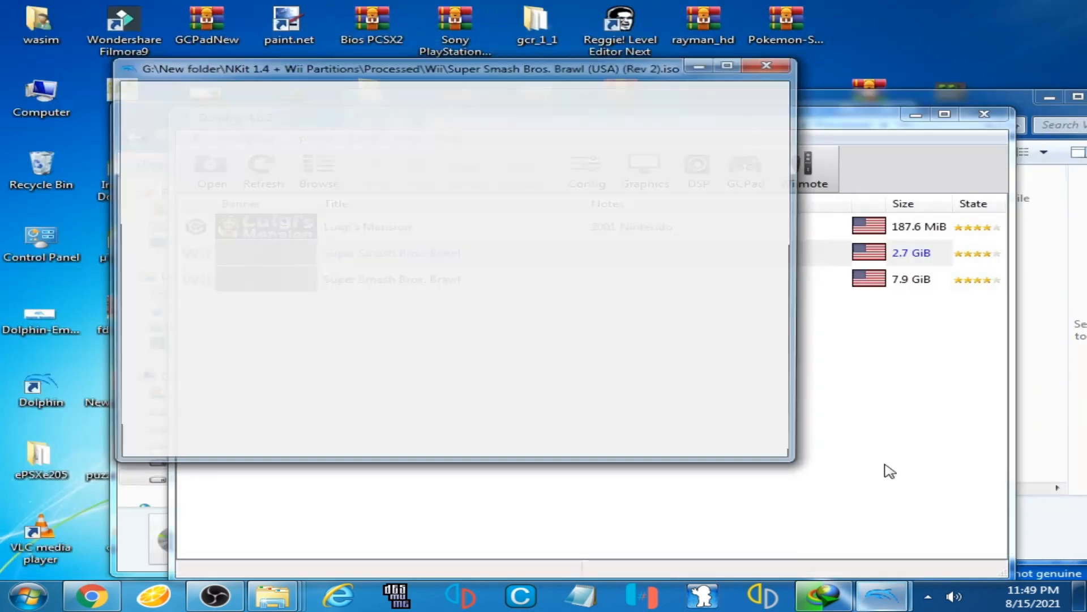